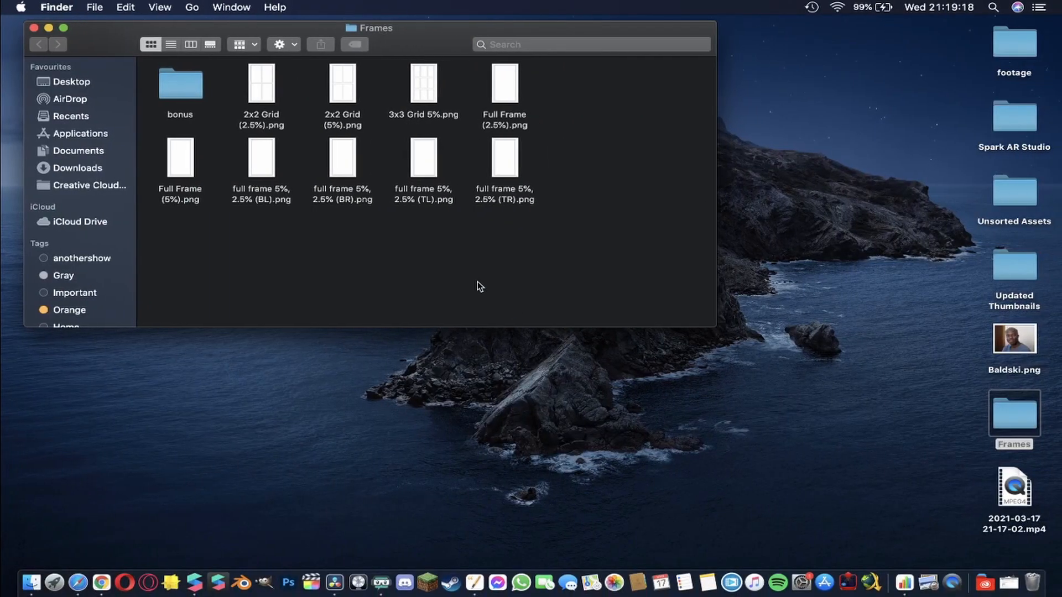
Preview the frame and grid border images and import the Full Frame (2.5%) texture into Assets.
click(504, 83)
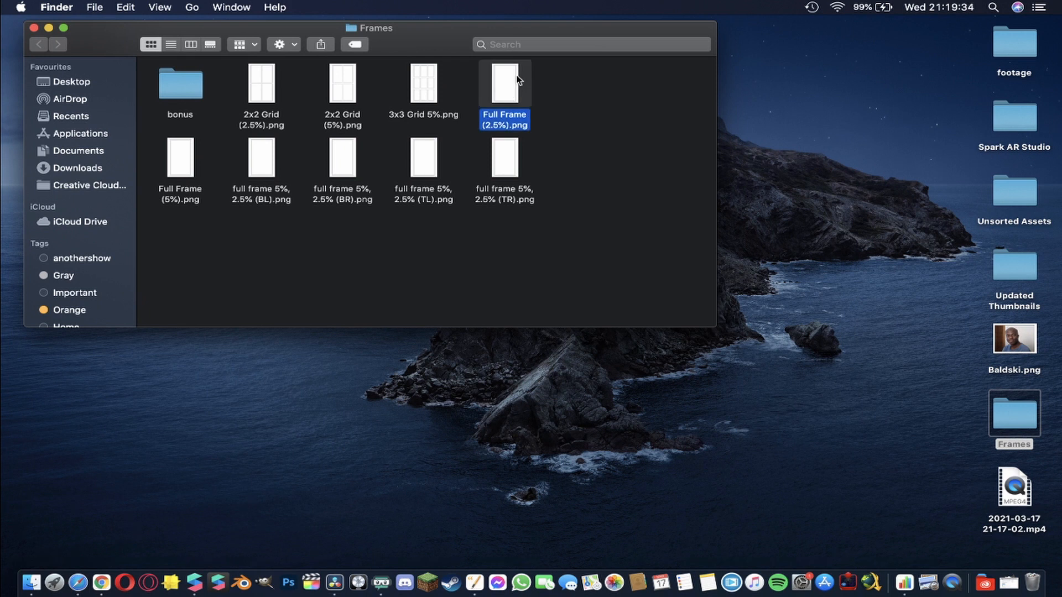
double_click(504, 82)
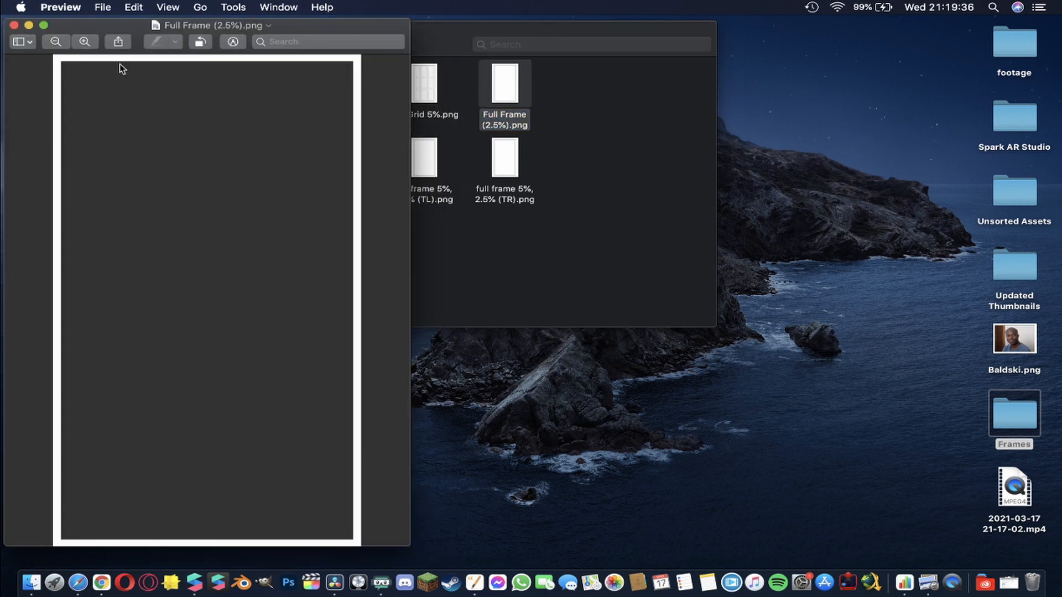
mouse_move(46, 72)
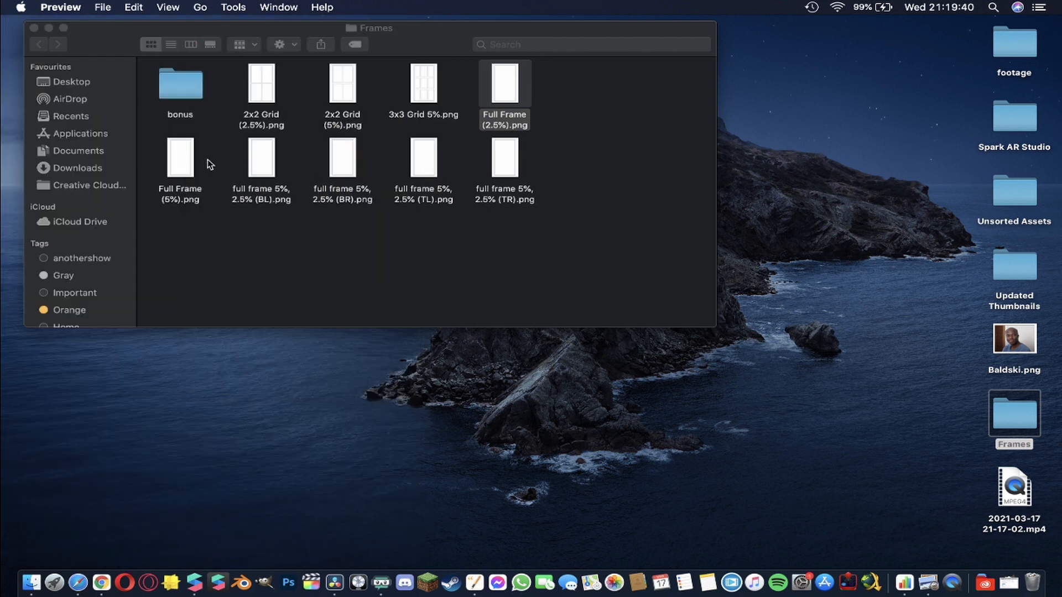
double_click(179, 157)
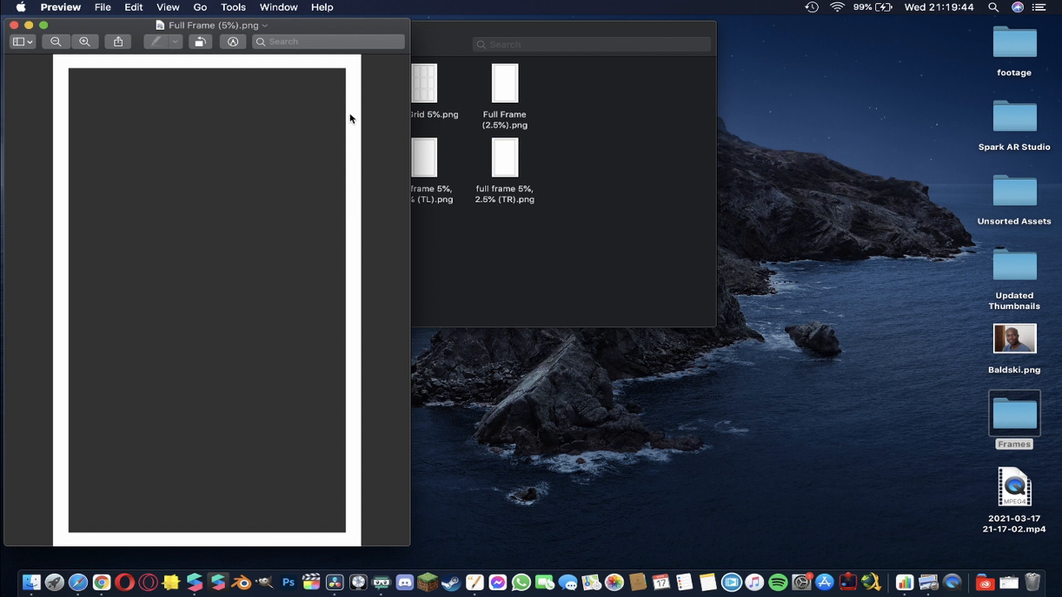
mouse_move(13, 27)
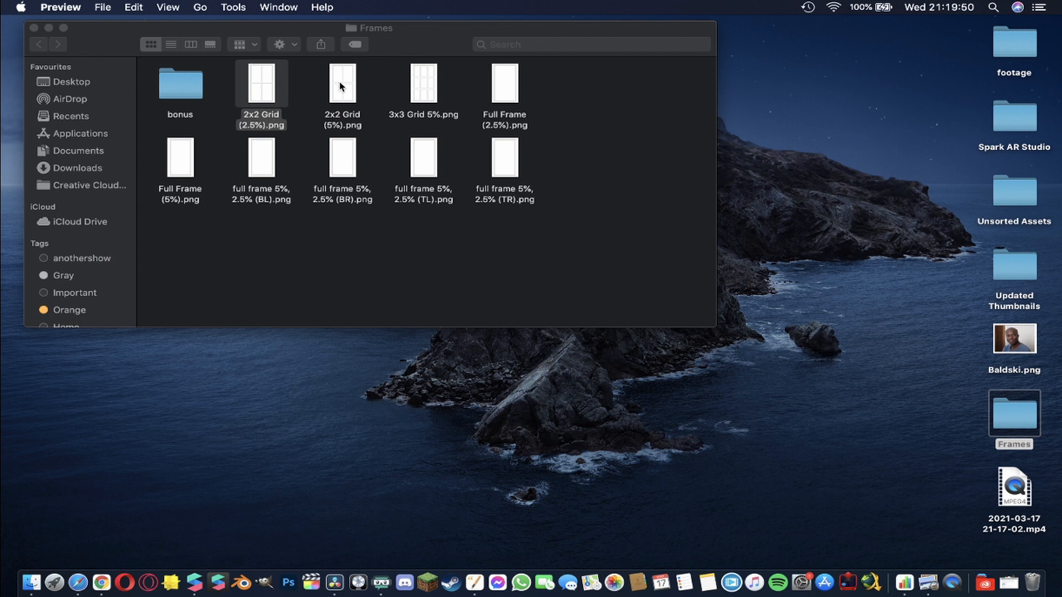
double_click(423, 83)
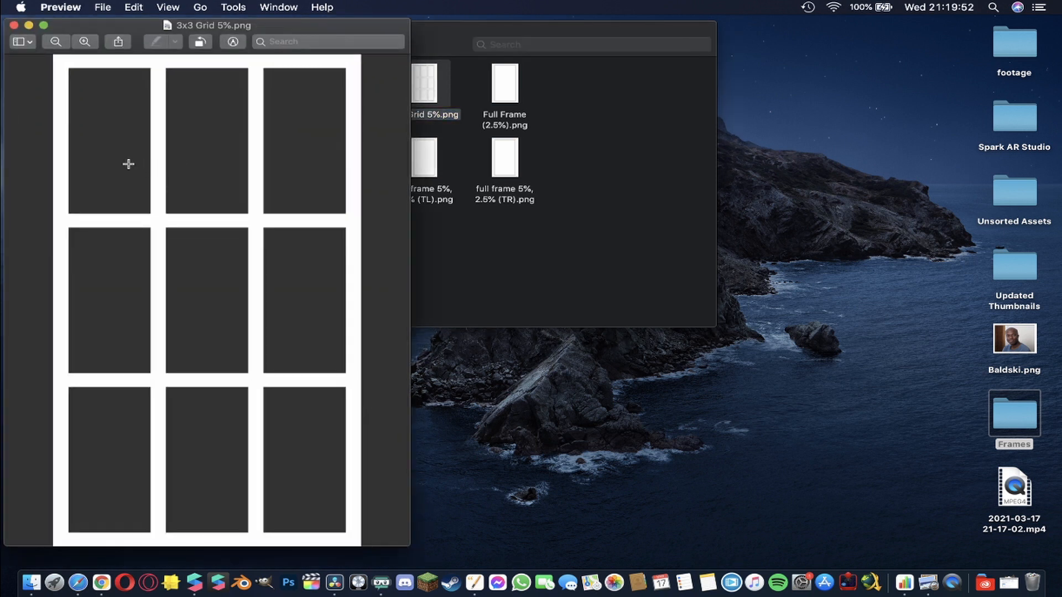
mouse_move(24, 62)
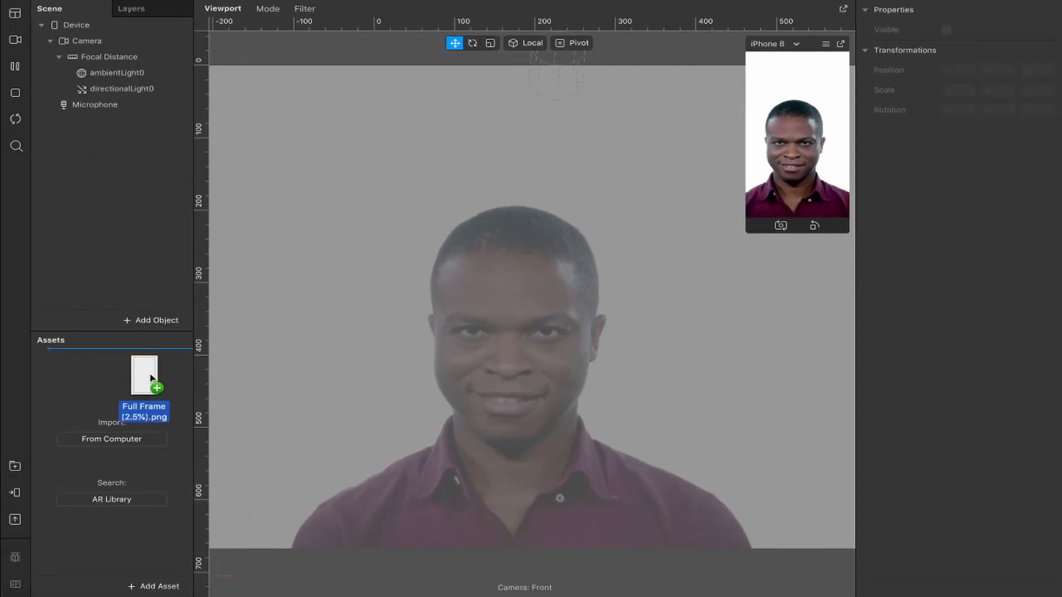
click(144, 375)
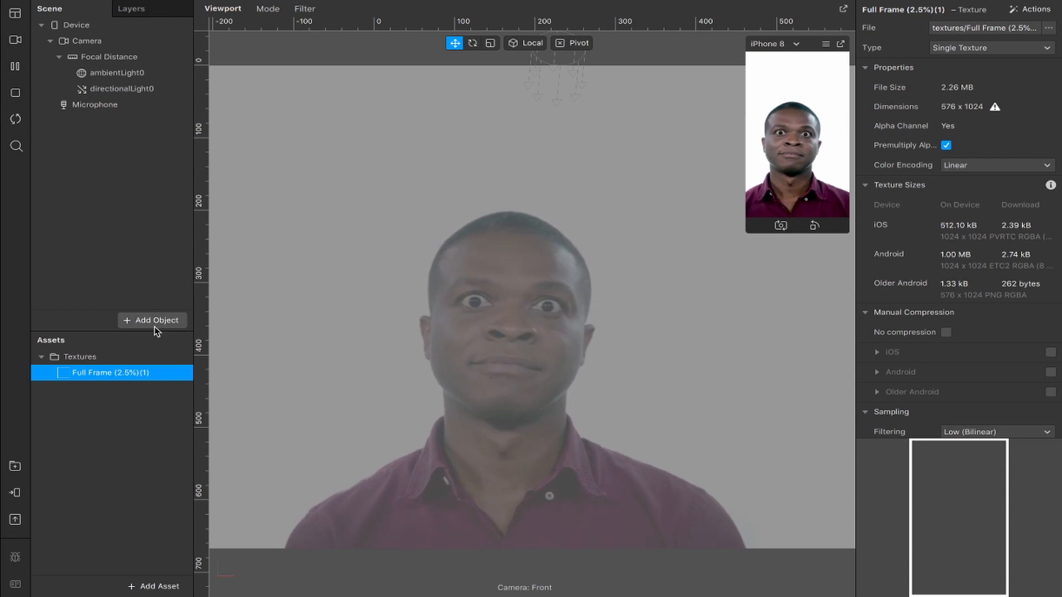
Add a full-size 100% relative rectangle and duplicate it into background, person and frame rectangles.
click(152, 321)
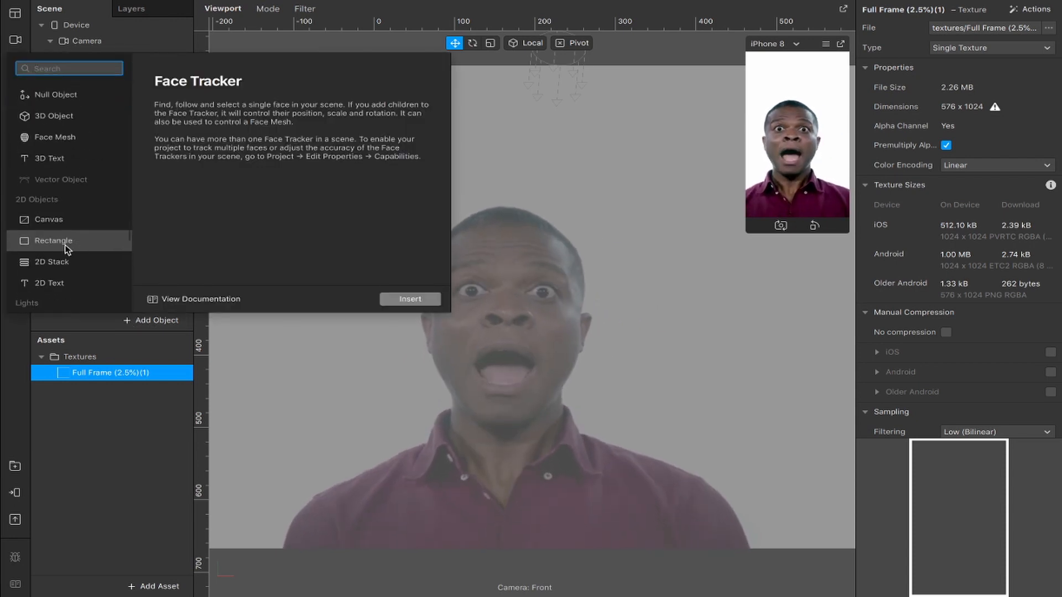
click(410, 298)
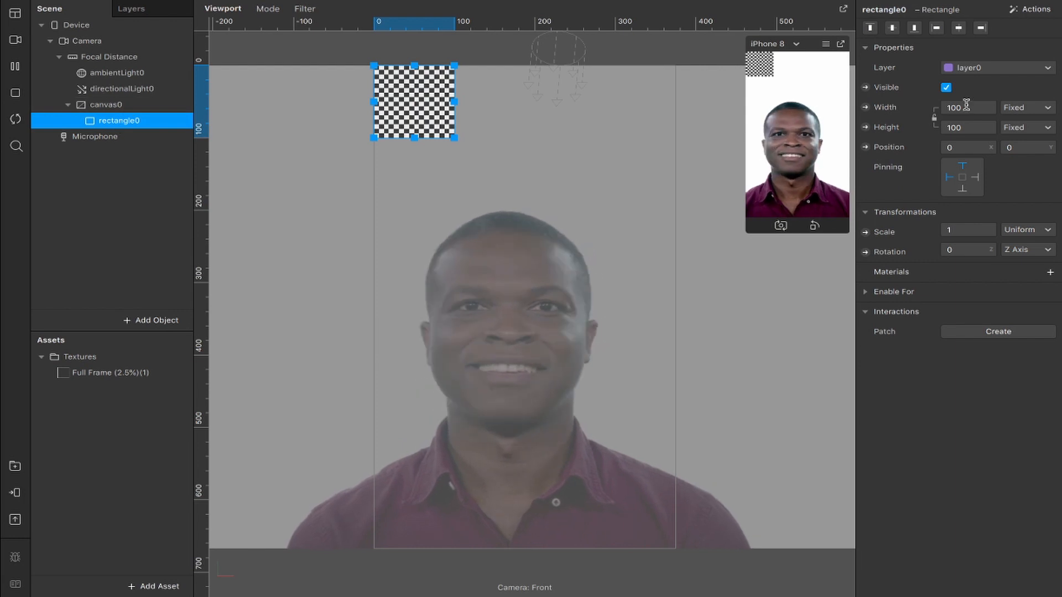
click(1029, 107)
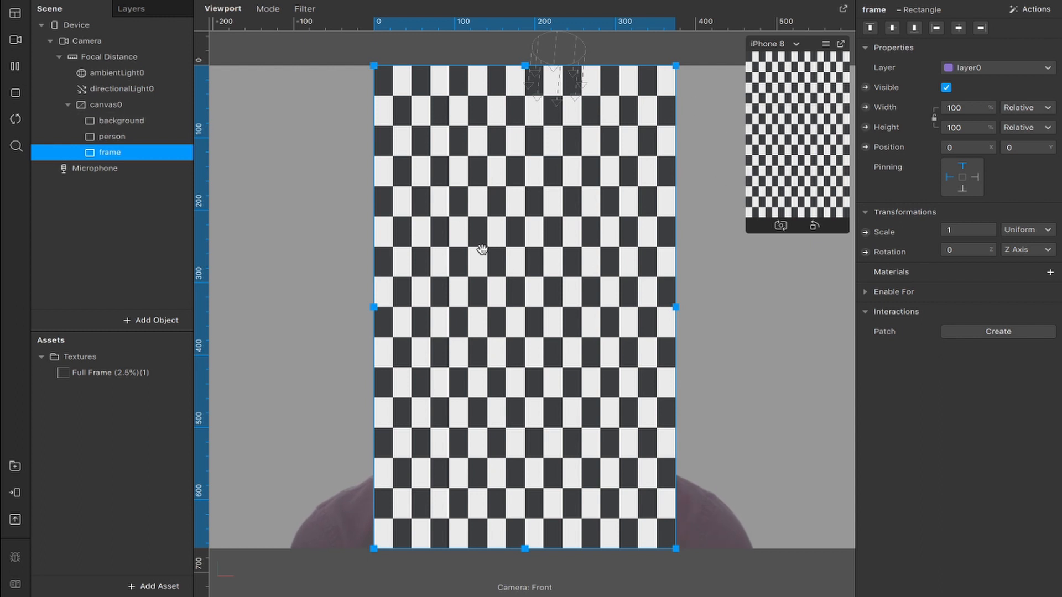
mouse_move(137, 123)
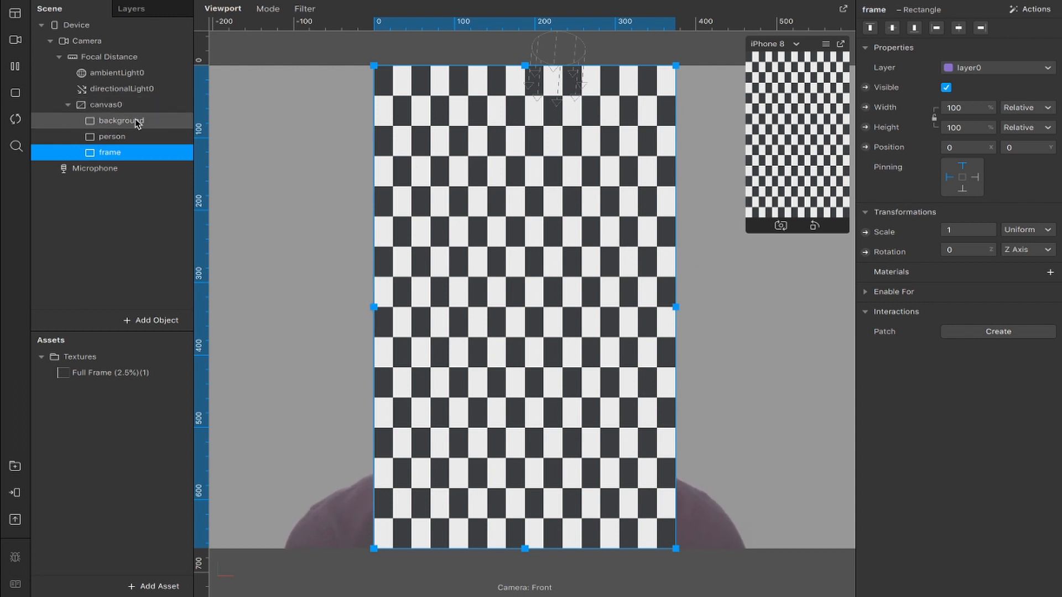
click(111, 137)
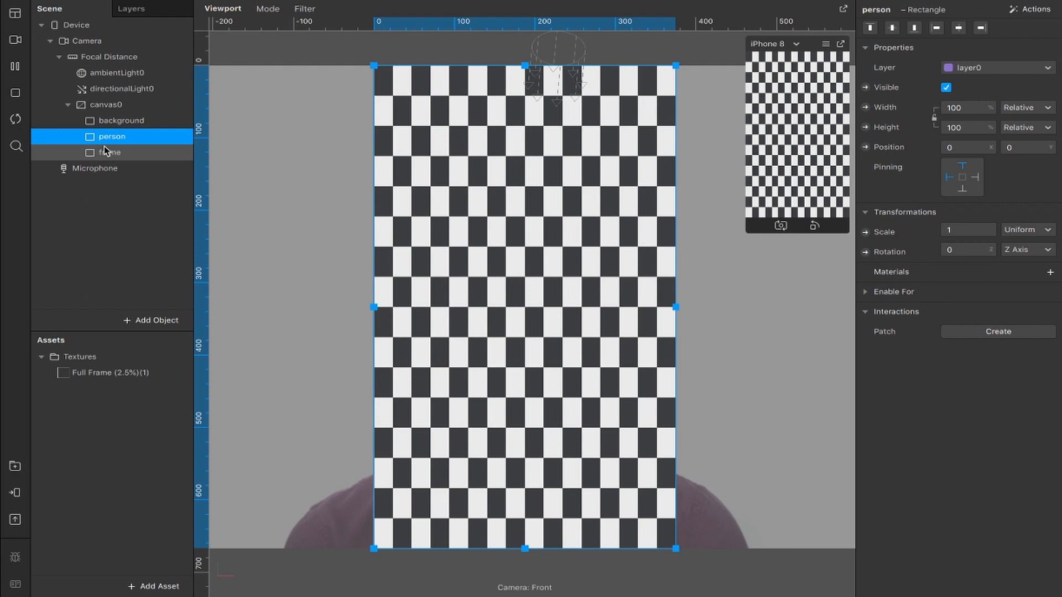
click(110, 152)
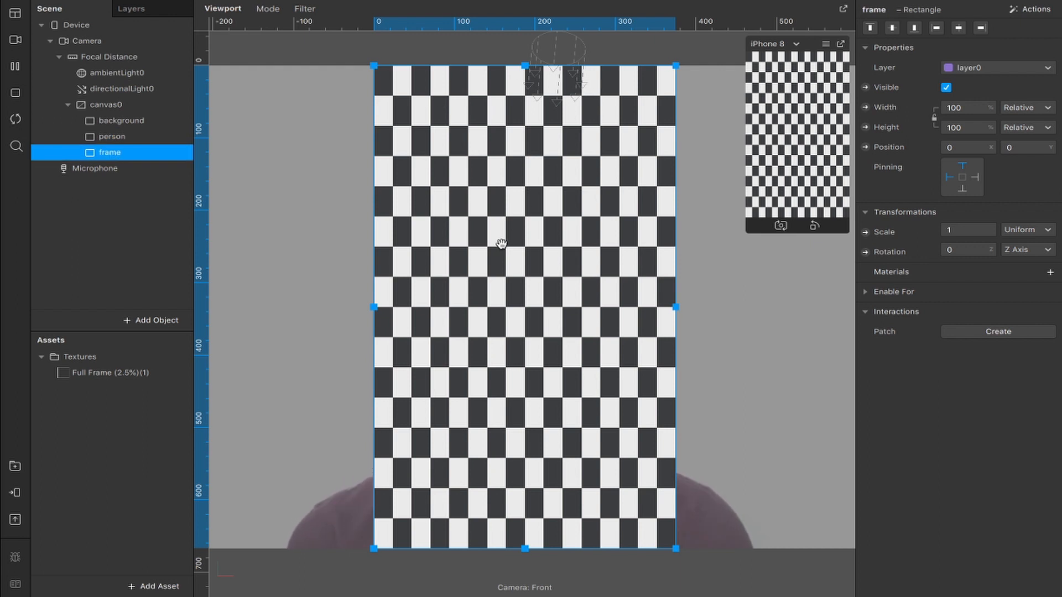
click(121, 120)
text(backgroundma)
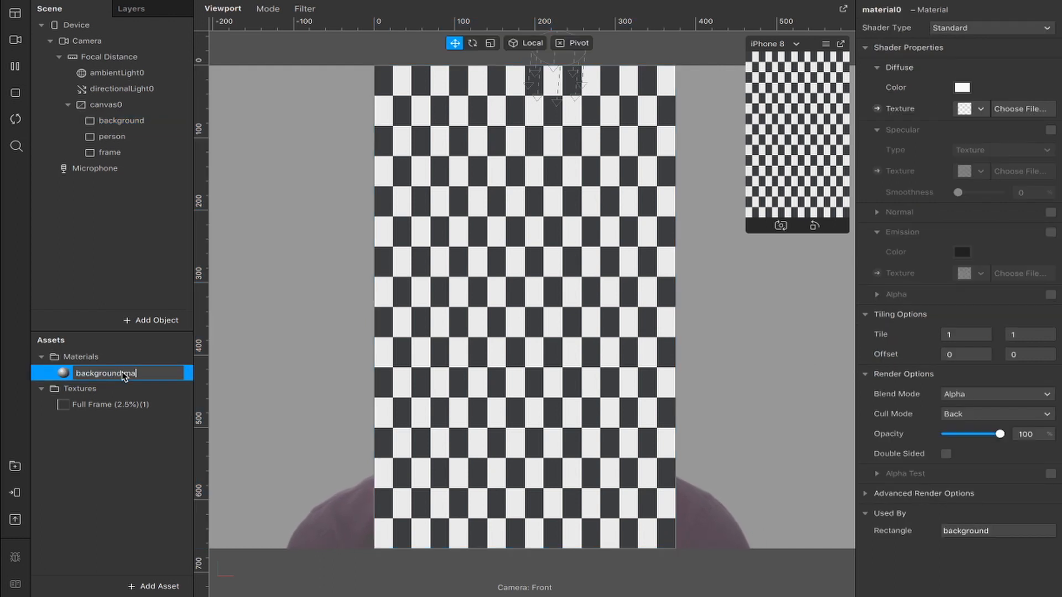
Create person mat and frame mat materials and set all three materials to the Flat shader.
click(112, 136)
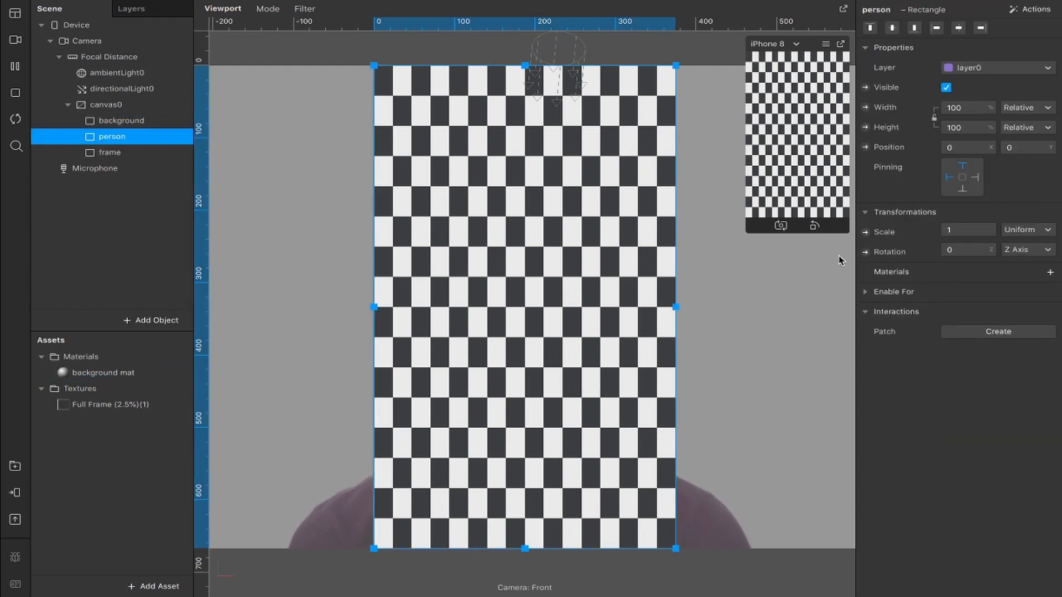
click(1049, 272)
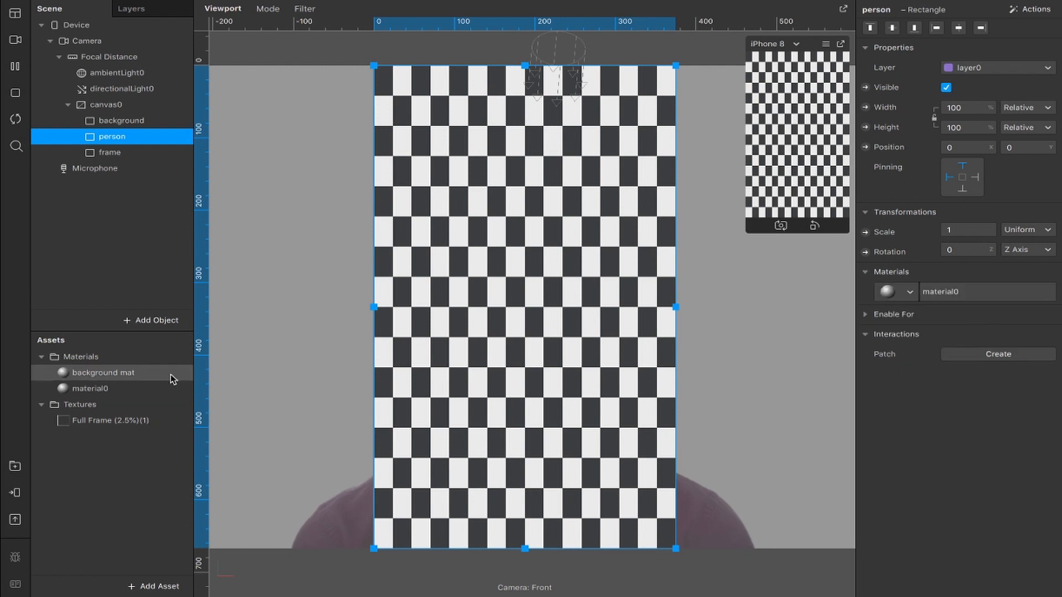
click(90, 388)
text(person mat)
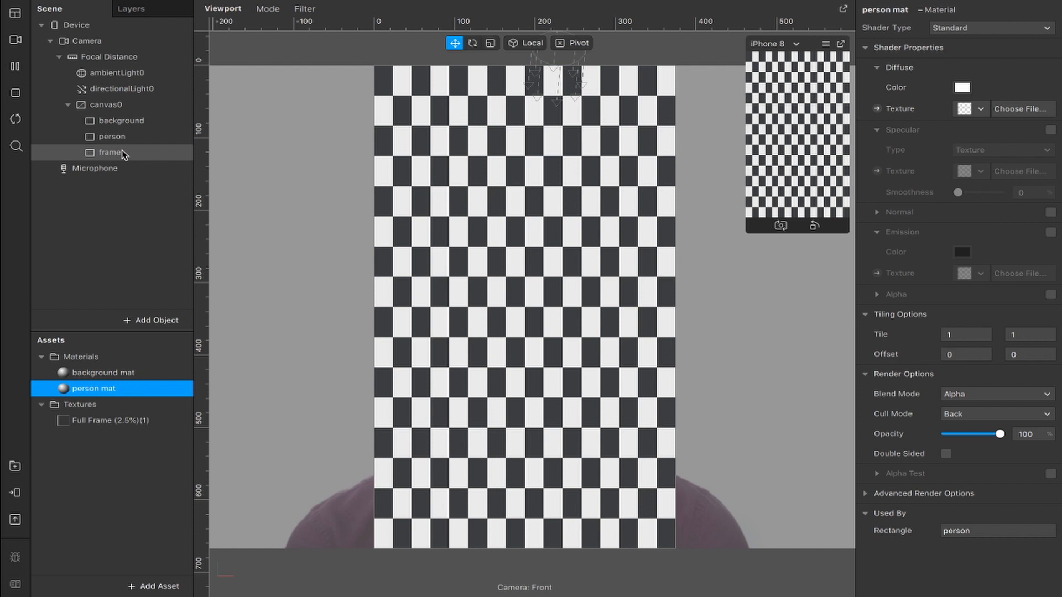
click(110, 151)
text(frame)
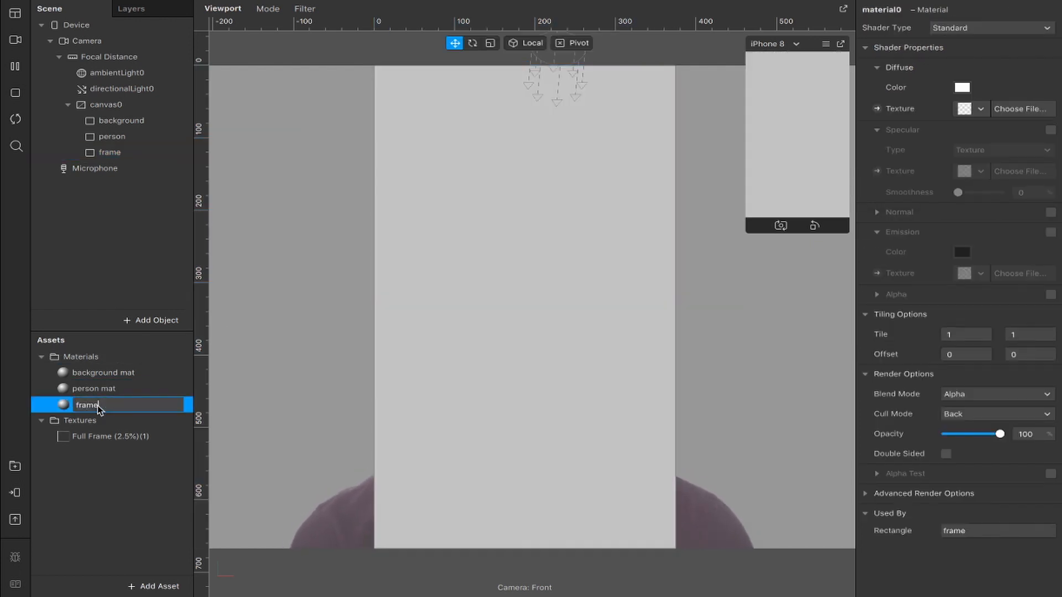
click(102, 373)
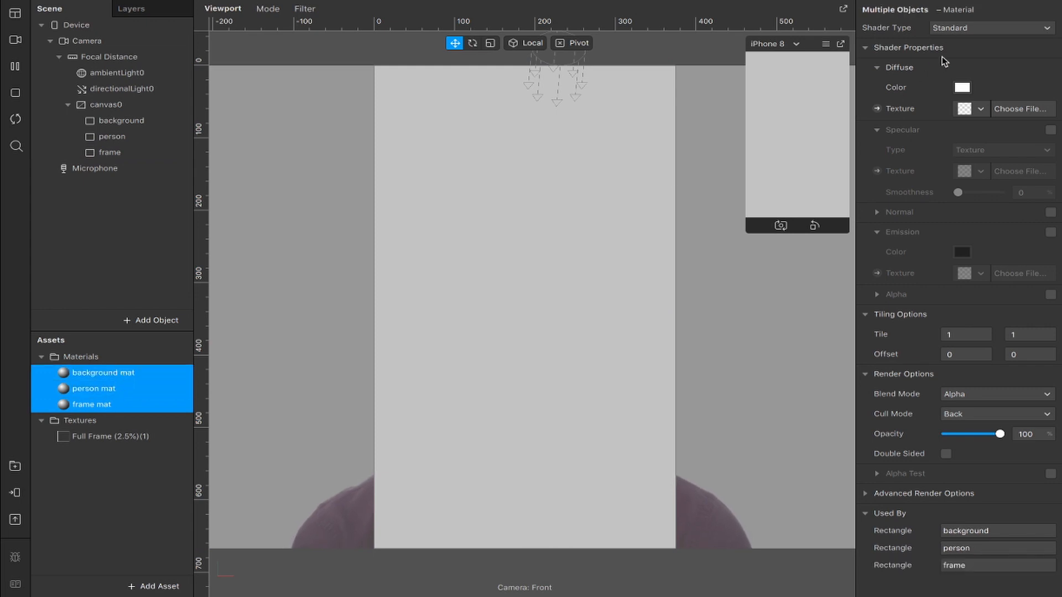
click(990, 28)
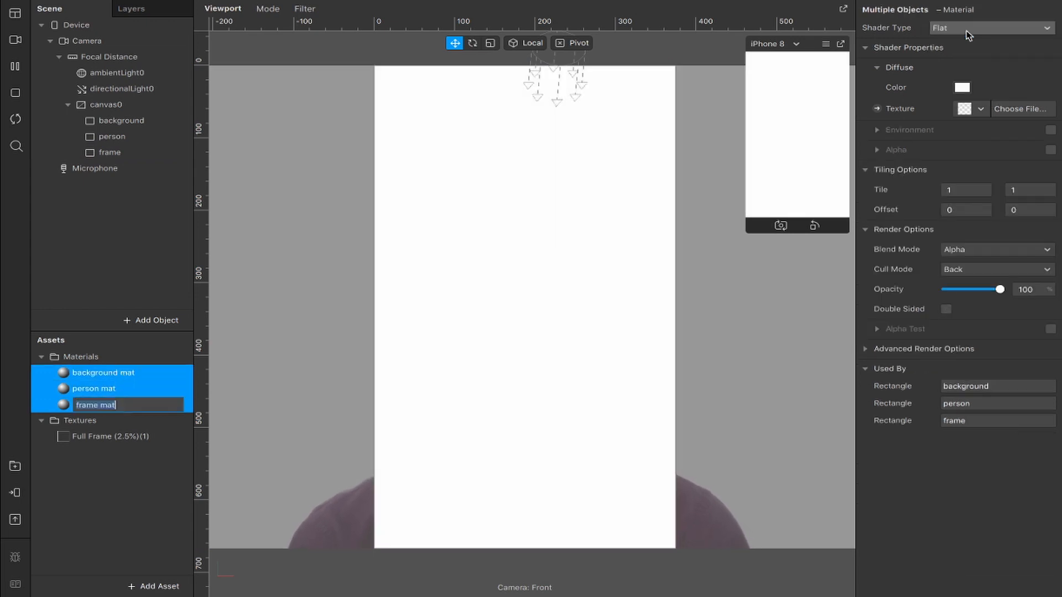
click(87, 39)
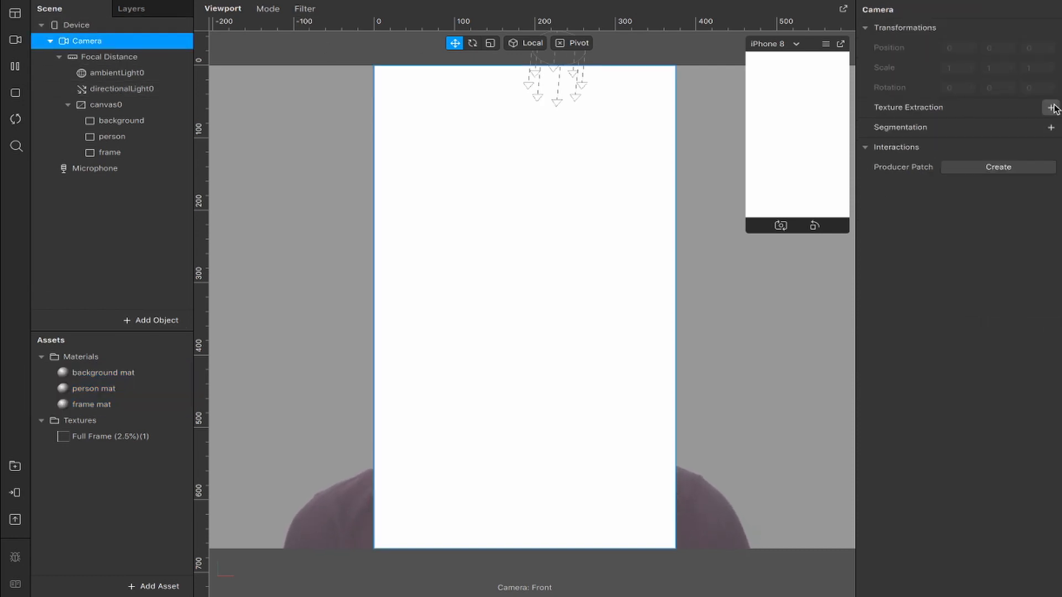
Extract camera and person segmentation textures and set person mat's diffuse texture to cameraTexture0.
click(1051, 107)
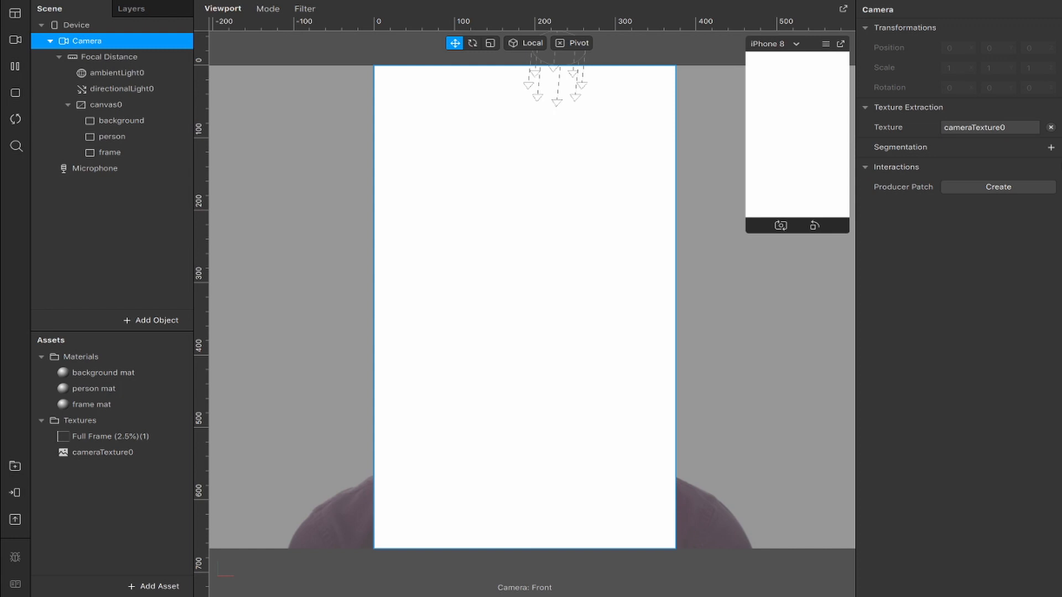
click(1050, 147)
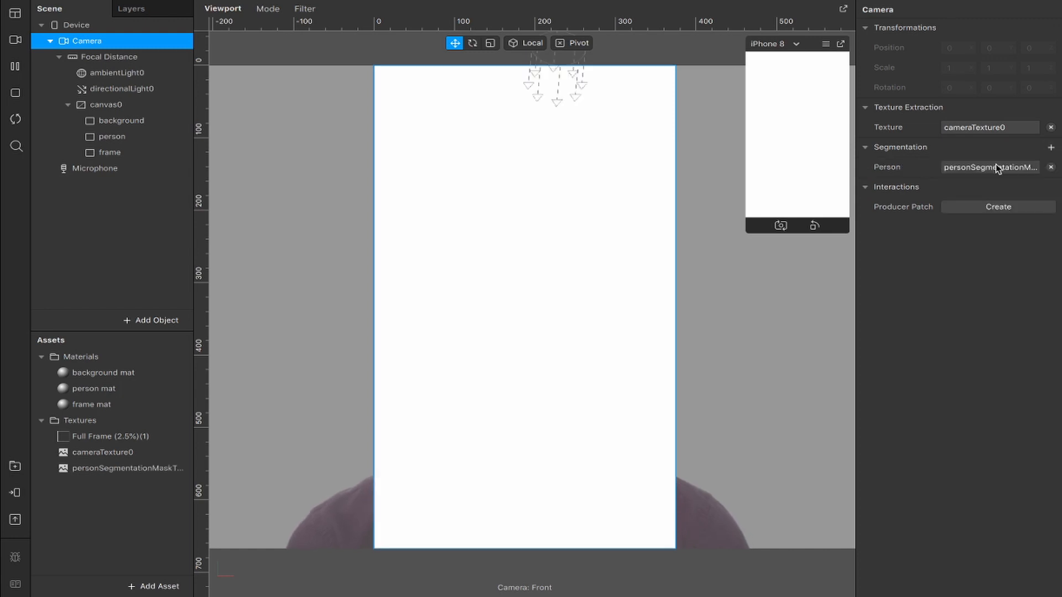
click(104, 453)
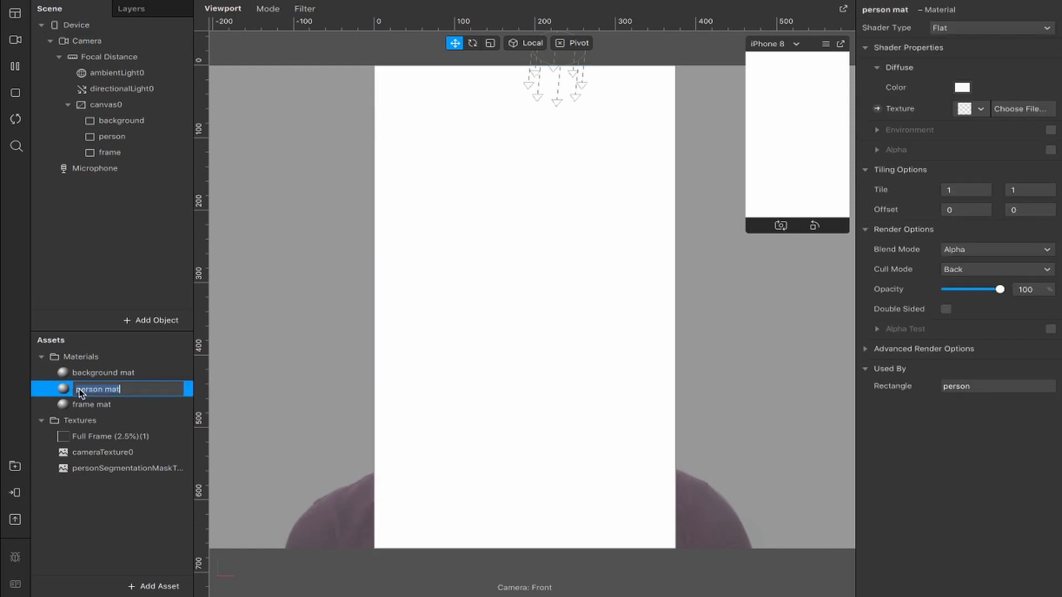
click(980, 109)
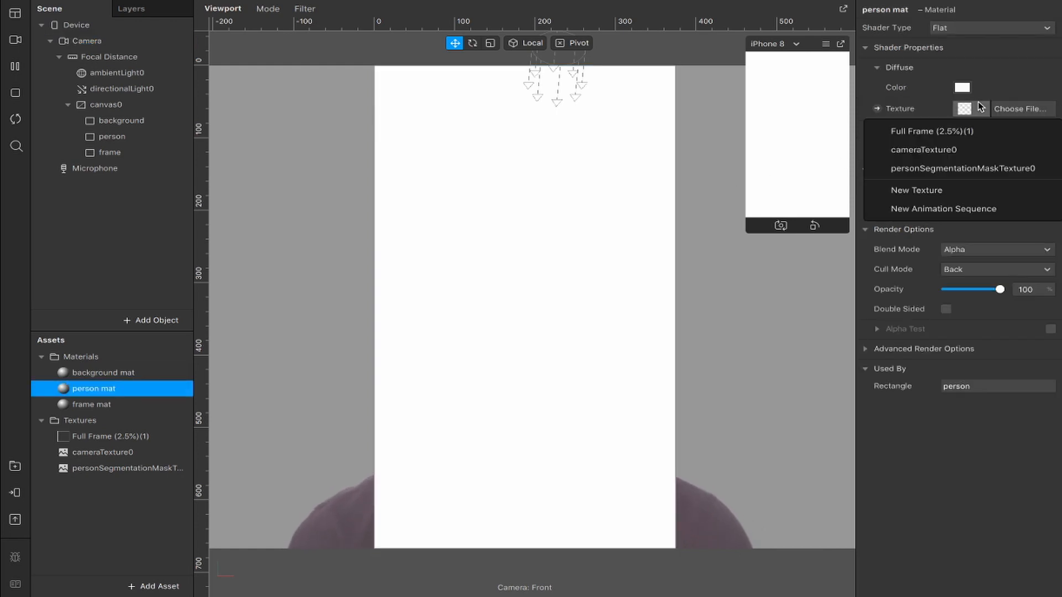
click(917, 151)
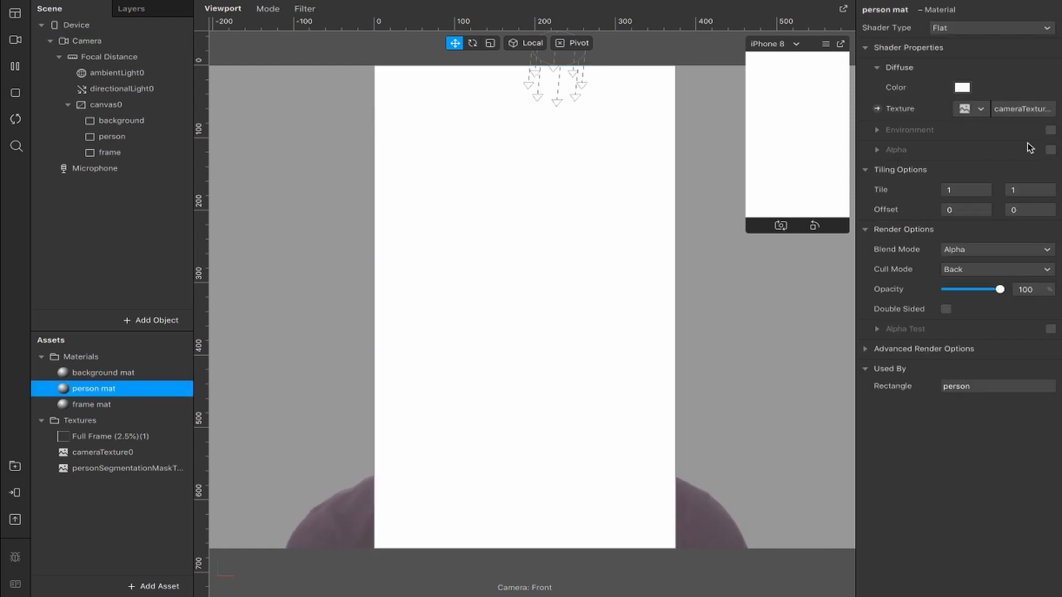
Enable alpha on person mat with personSegmentationMaskTexture0 as the alpha texture.
click(1051, 149)
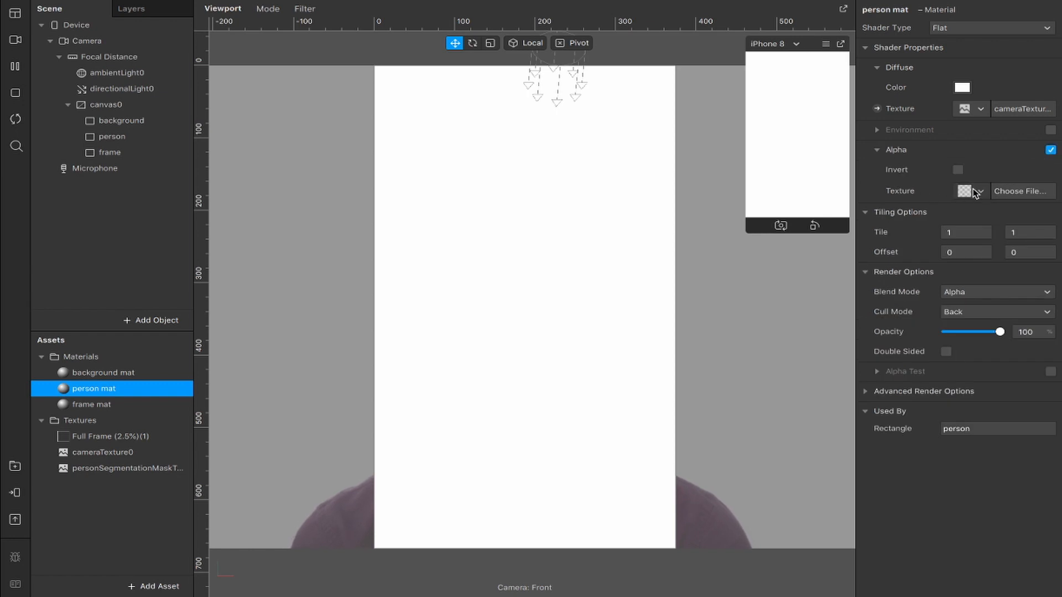
click(979, 190)
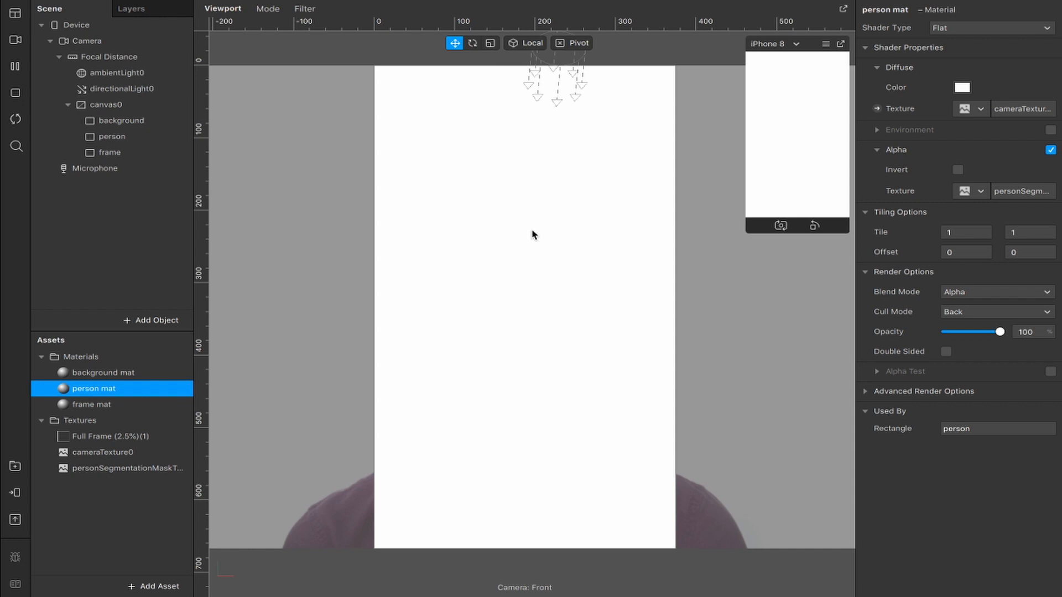
click(91, 405)
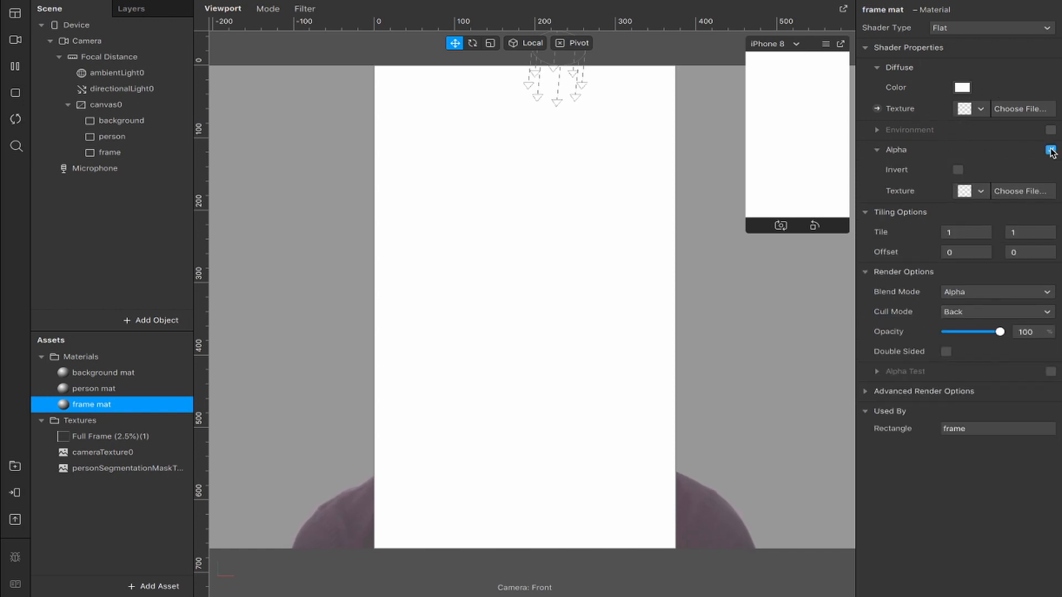
Enable alpha on frame mat with Full Frame (2.5%) as mask and set its colour to black.
click(1048, 151)
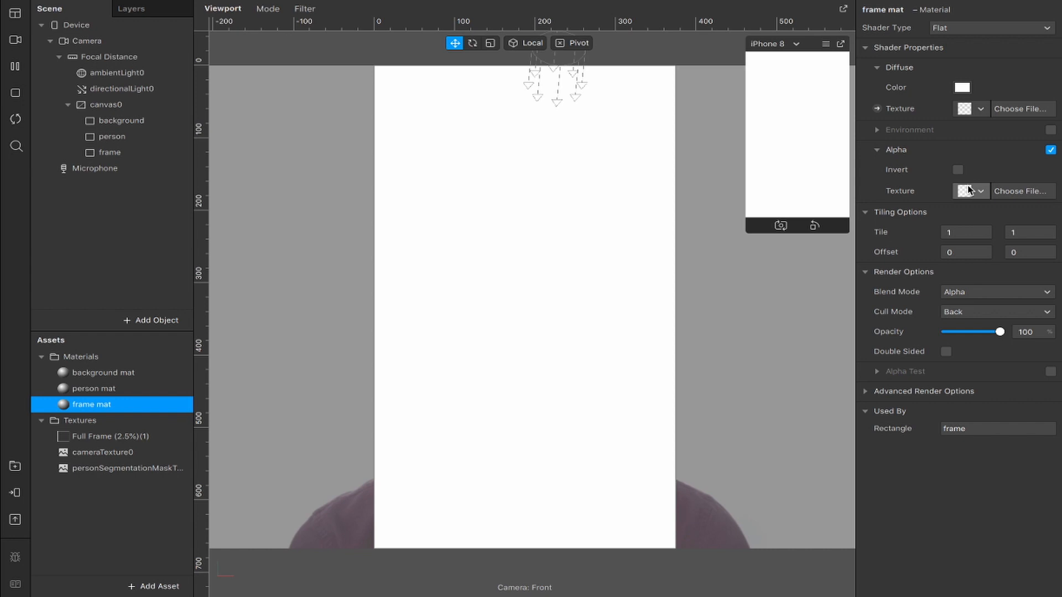
click(973, 190)
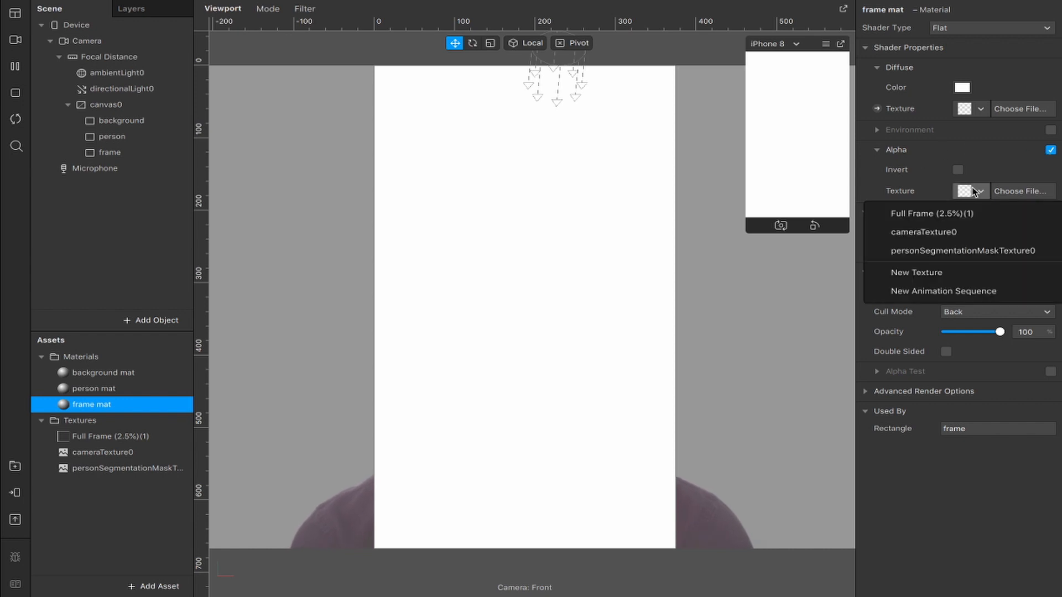
click(927, 213)
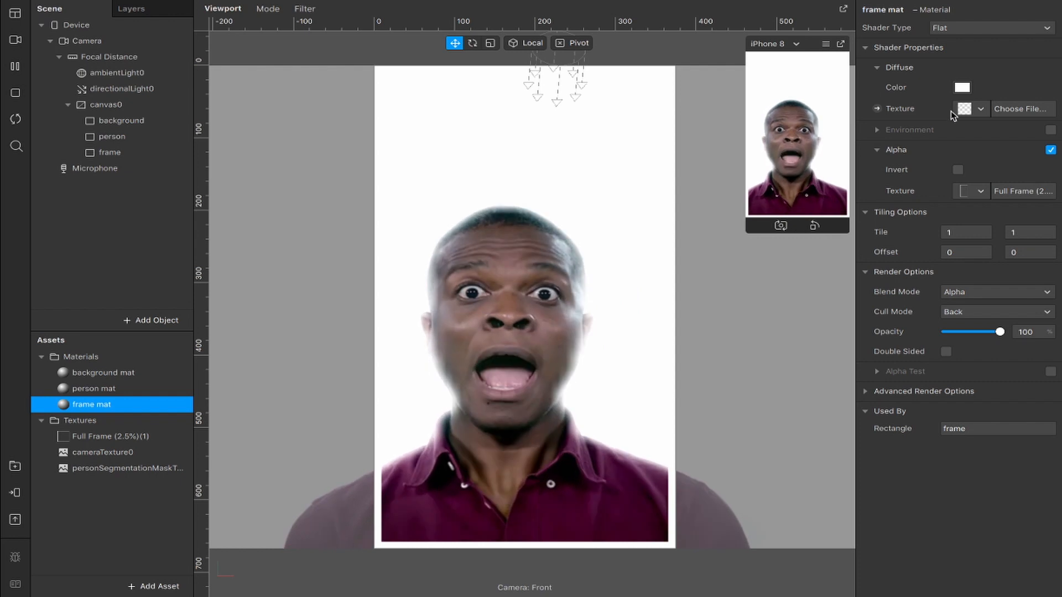
click(962, 86)
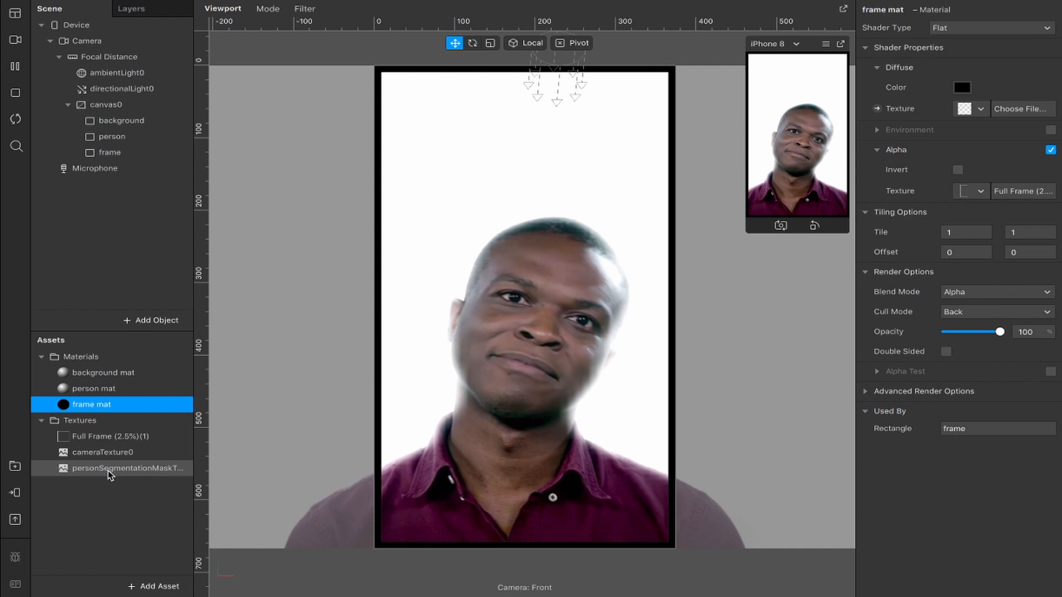
Set the person segmentation mask's Edge Softness to 95 and Mask Size to 2.6.
click(127, 468)
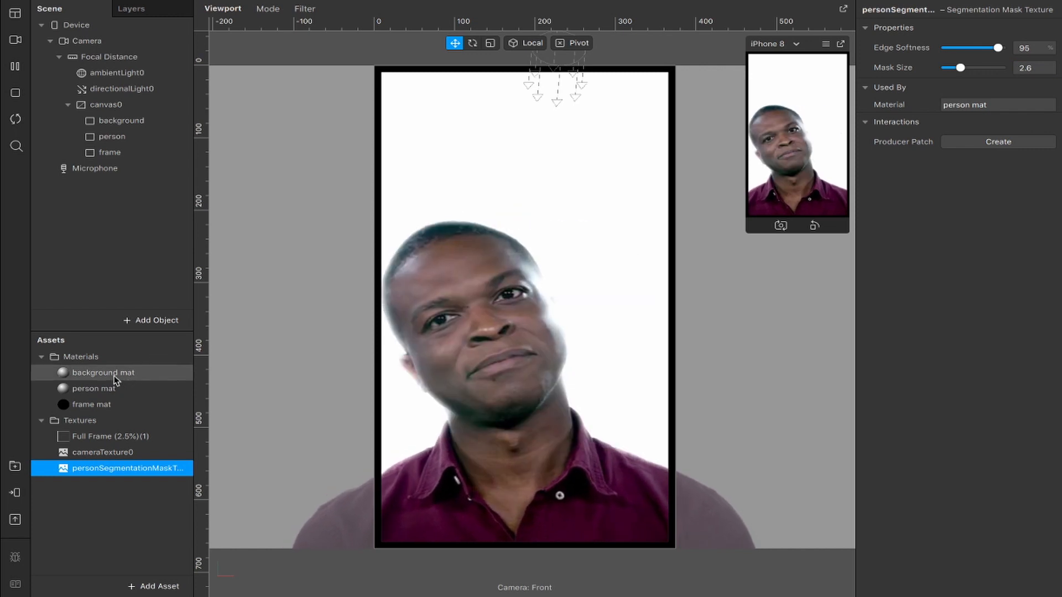
click(103, 373)
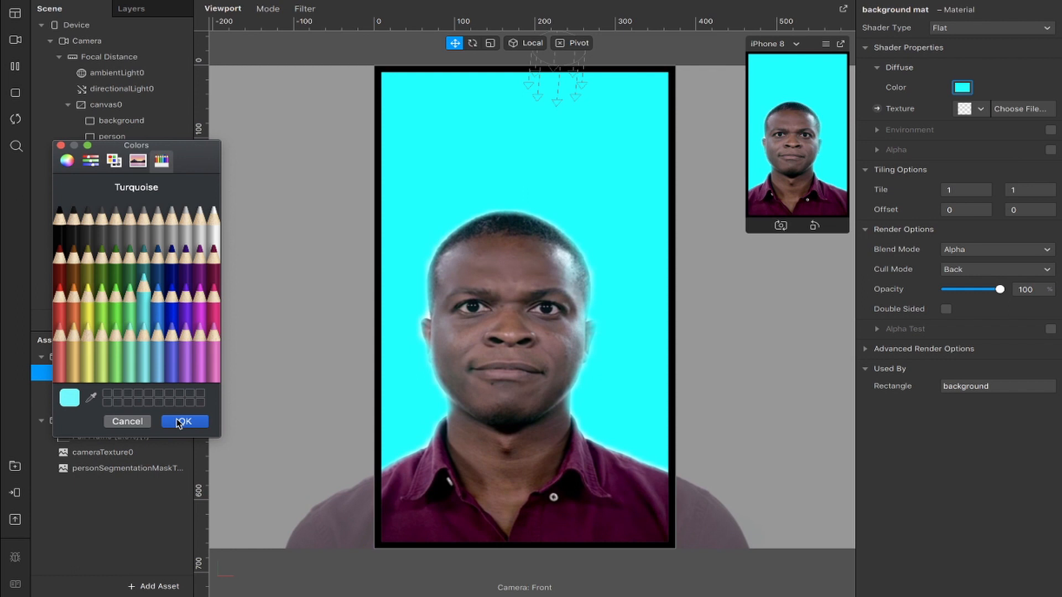
Set background mat's diffuse colour to Turquoise from the crayons.
click(184, 421)
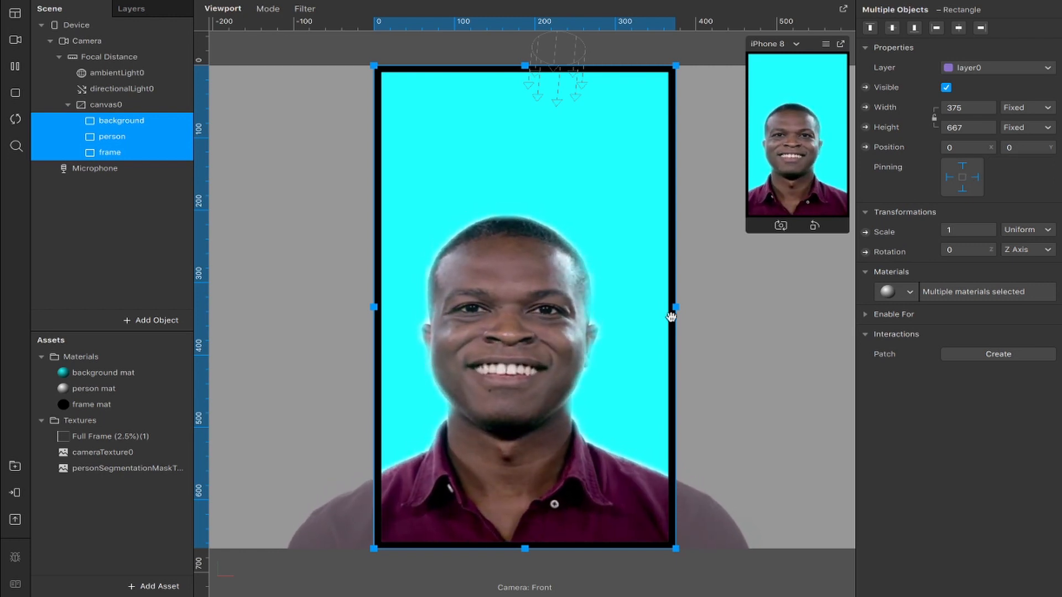
Switch the simulator preview to a Resizable Window.
click(792, 44)
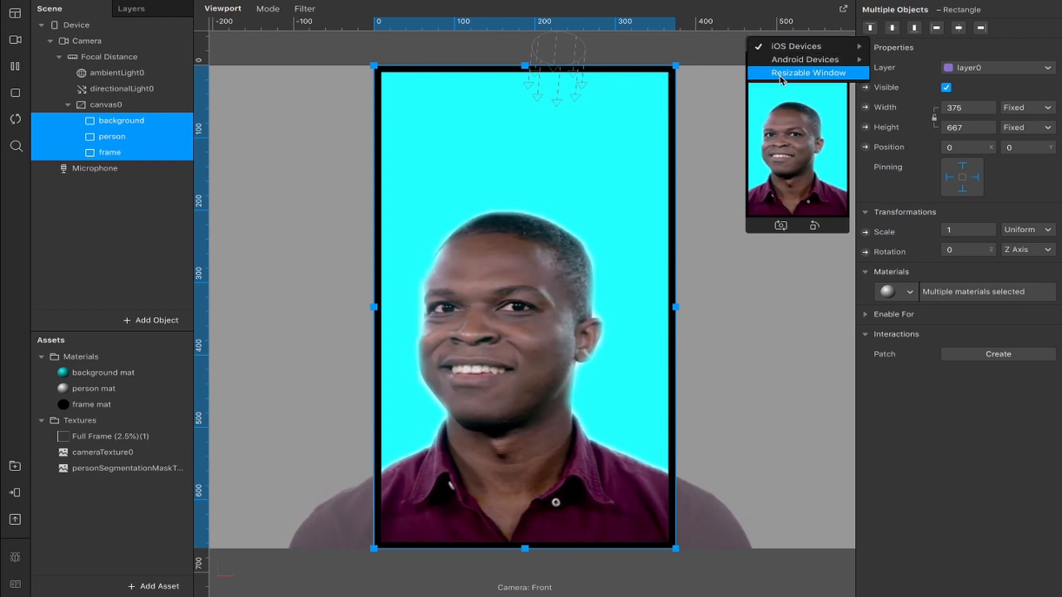
click(806, 73)
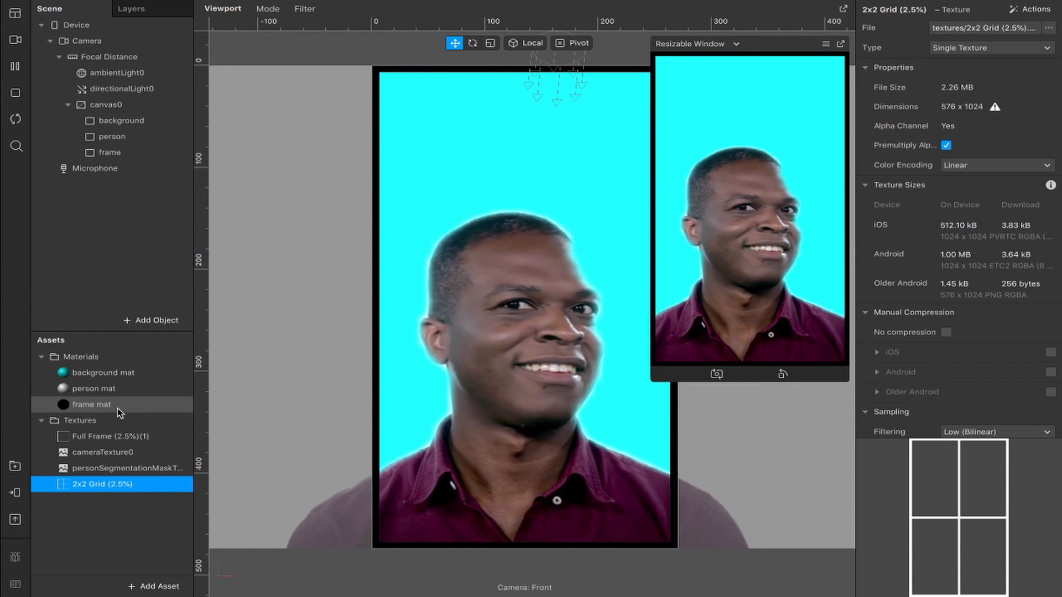
Set frame mat's alpha texture to 2x2 Grid (2.5%) and narrow the preview window.
click(91, 405)
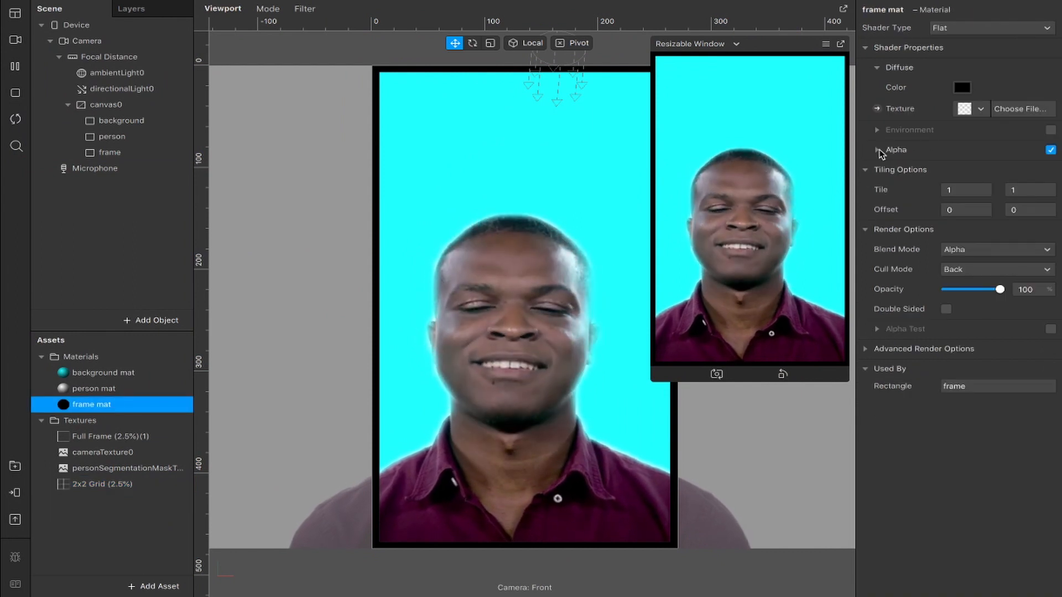
click(879, 150)
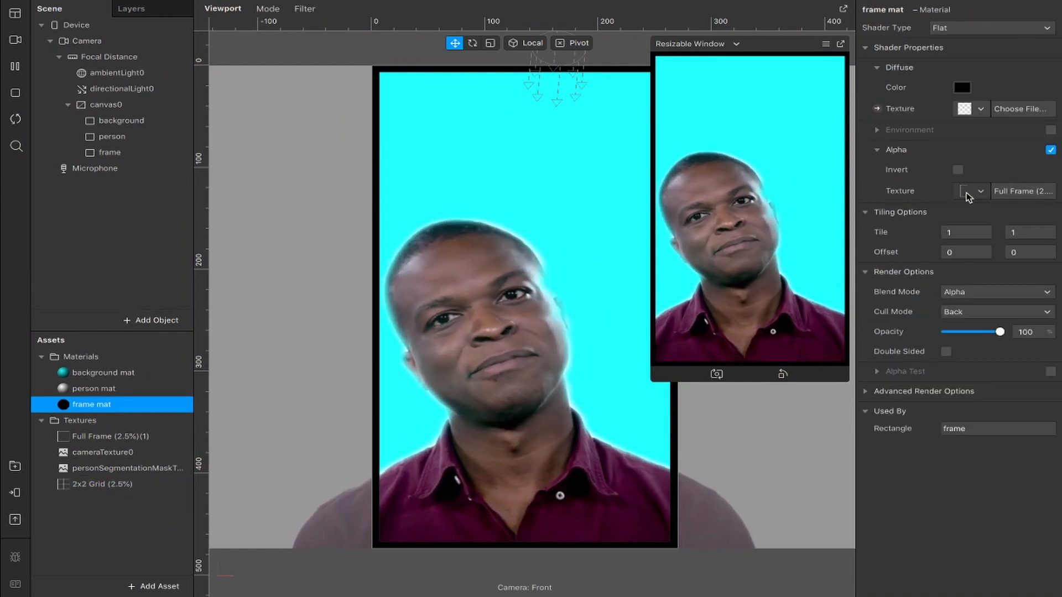
click(971, 190)
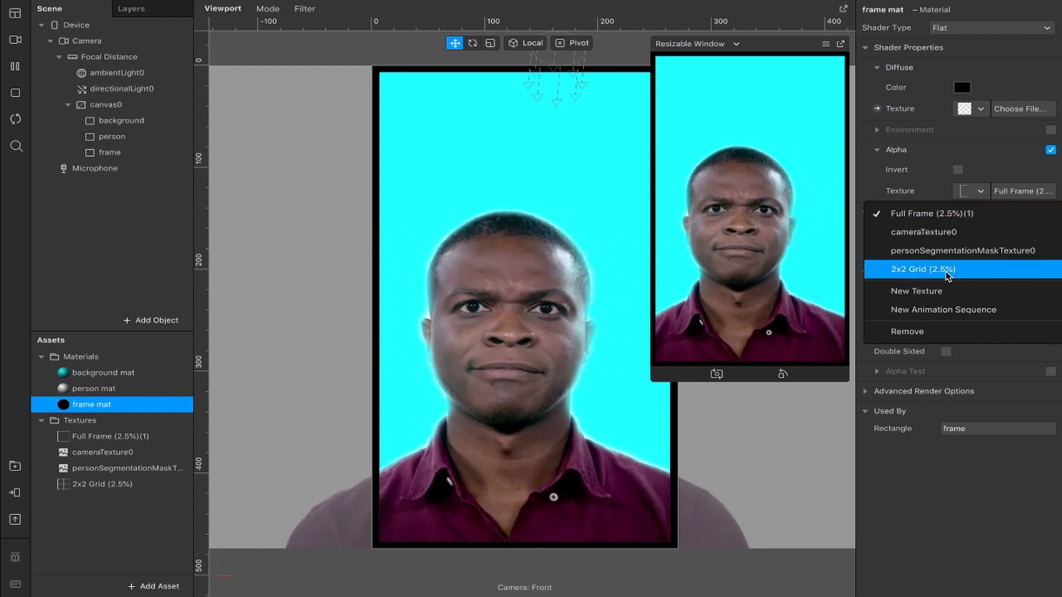
click(923, 269)
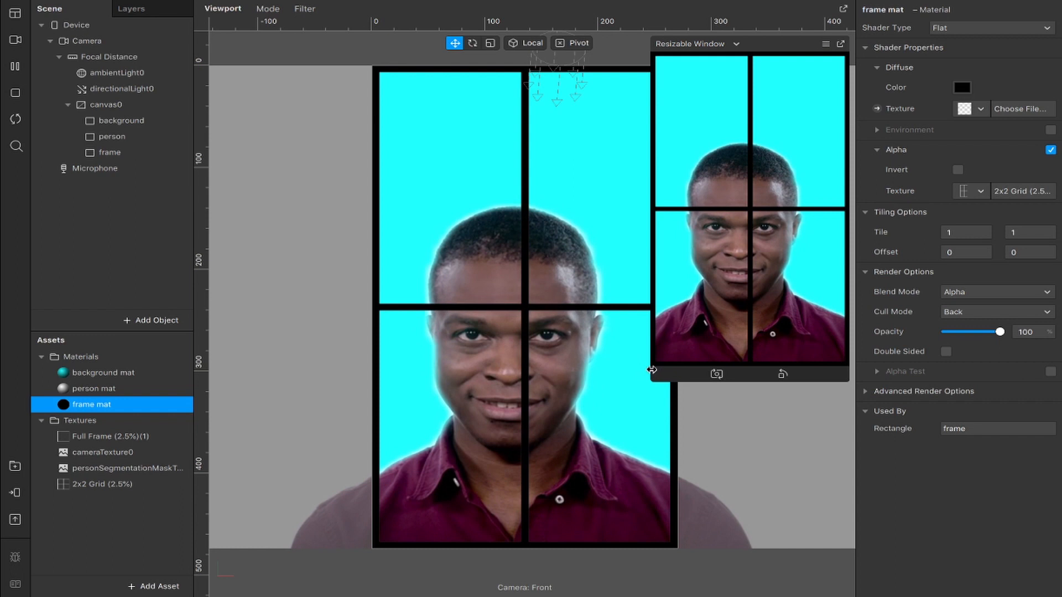
drag(651, 370, 593, 361)
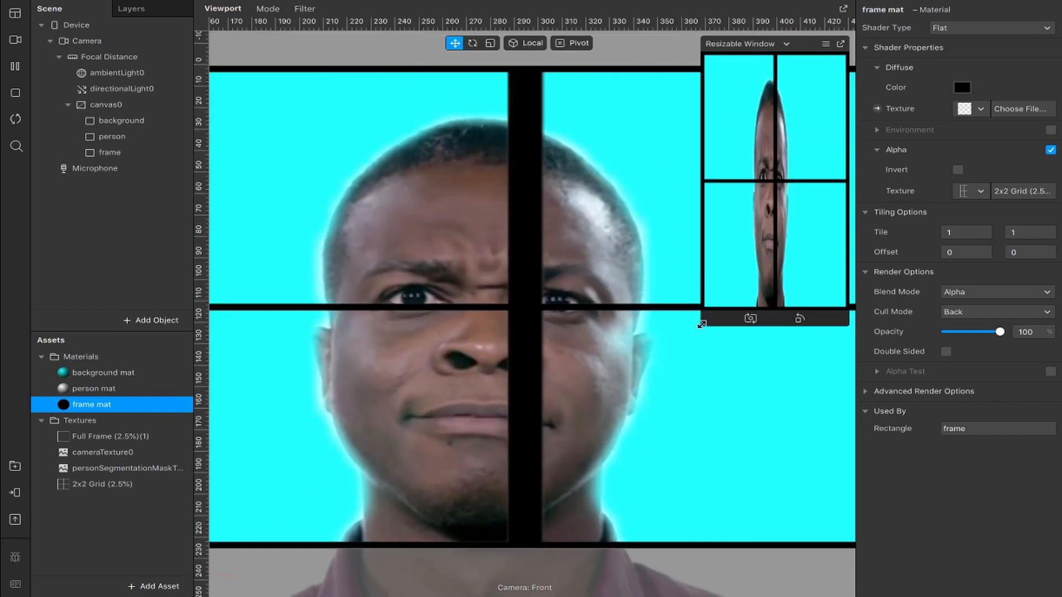
Set the background and person rectangles' width and height to Relative 50% sizing.
click(120, 121)
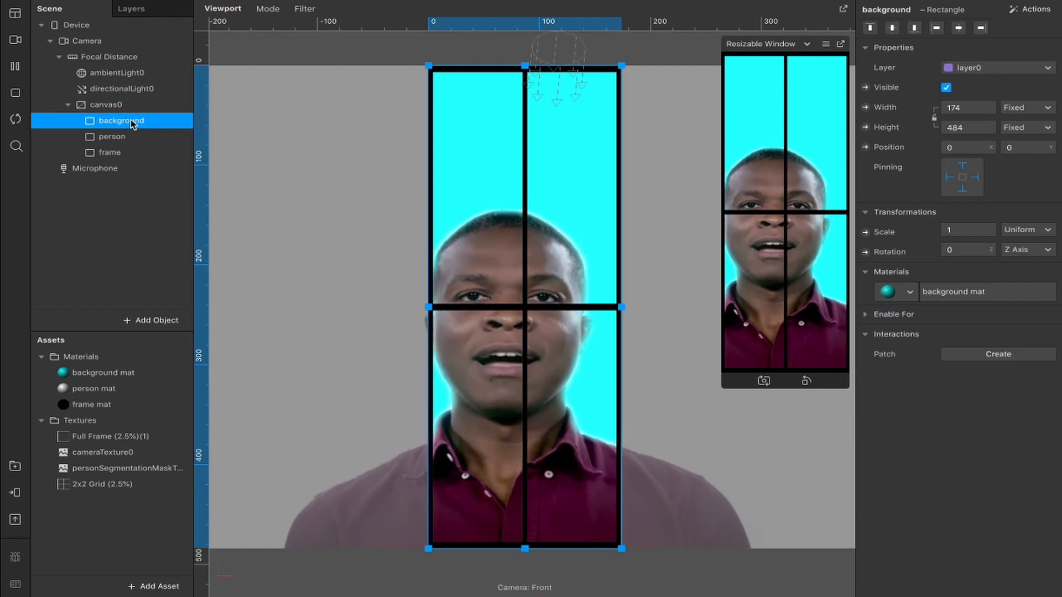
click(112, 137)
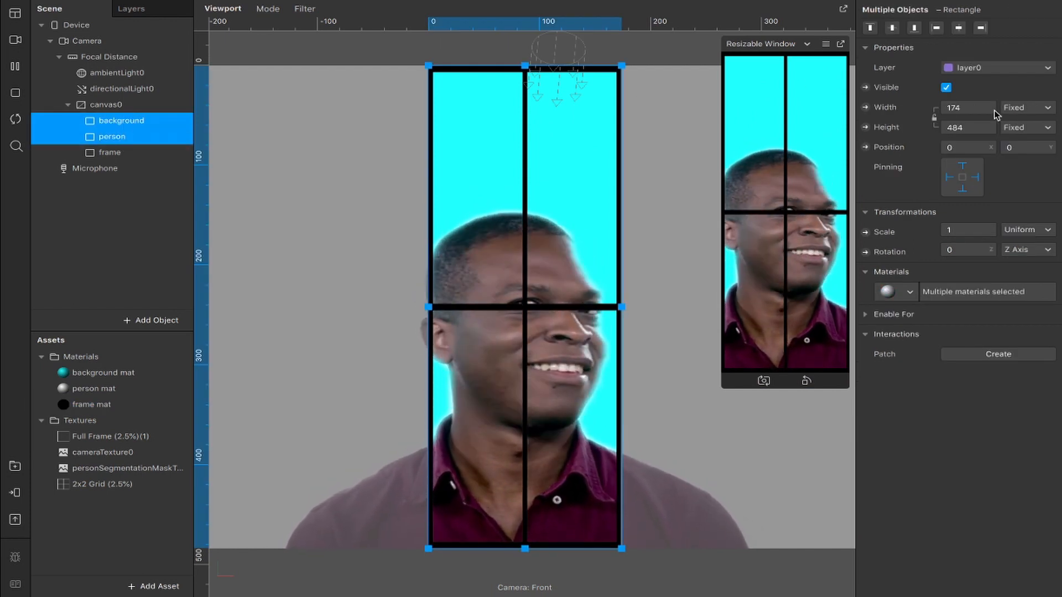
click(1042, 108)
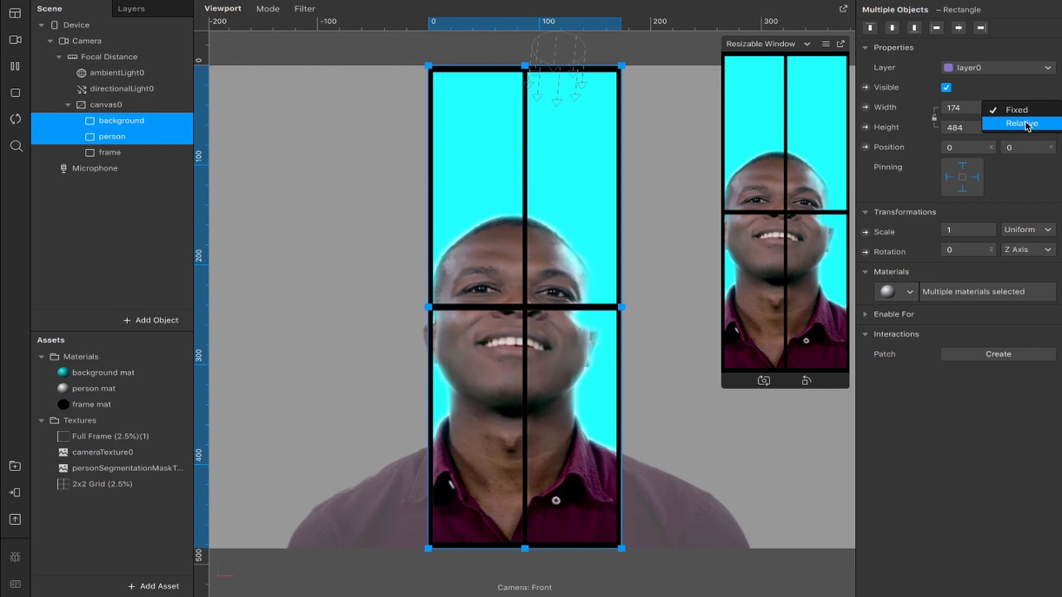
click(1021, 123)
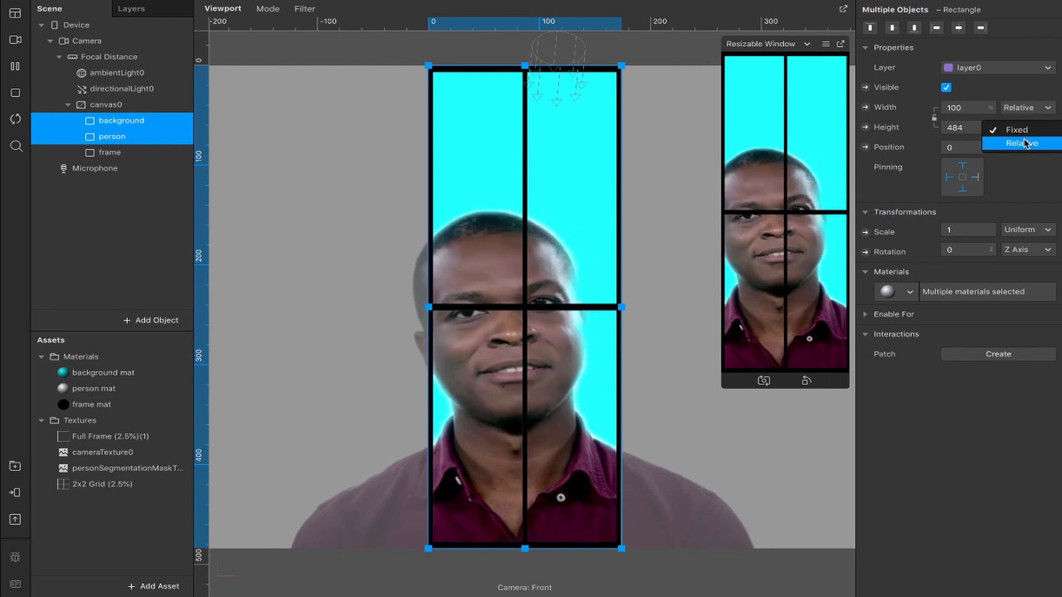
click(1013, 142)
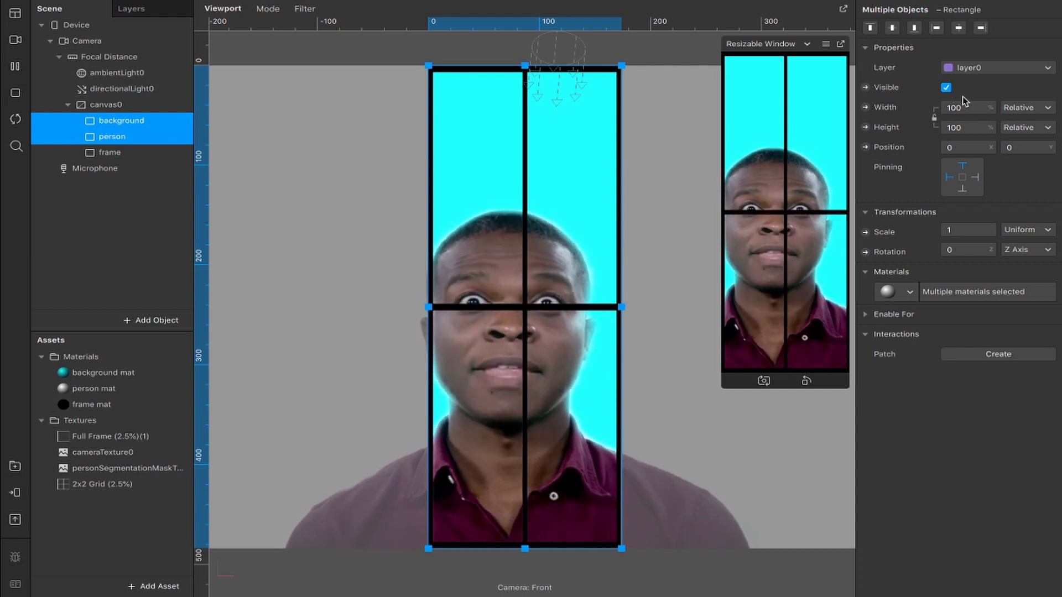
click(785, 44)
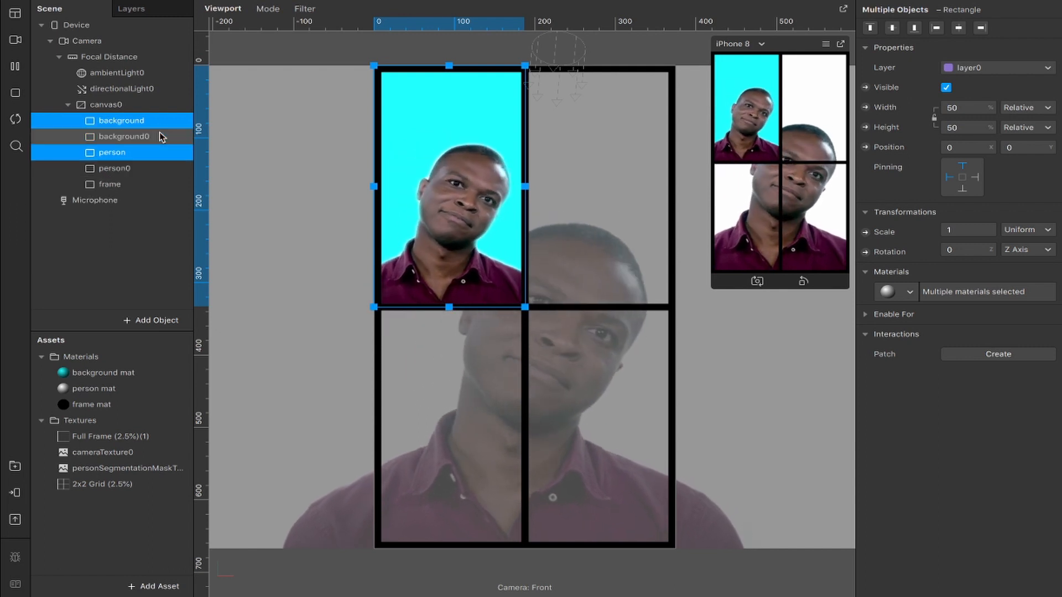
Rename the duplicate's material background 2 mat, make it Flat and colour it Clover green.
click(123, 138)
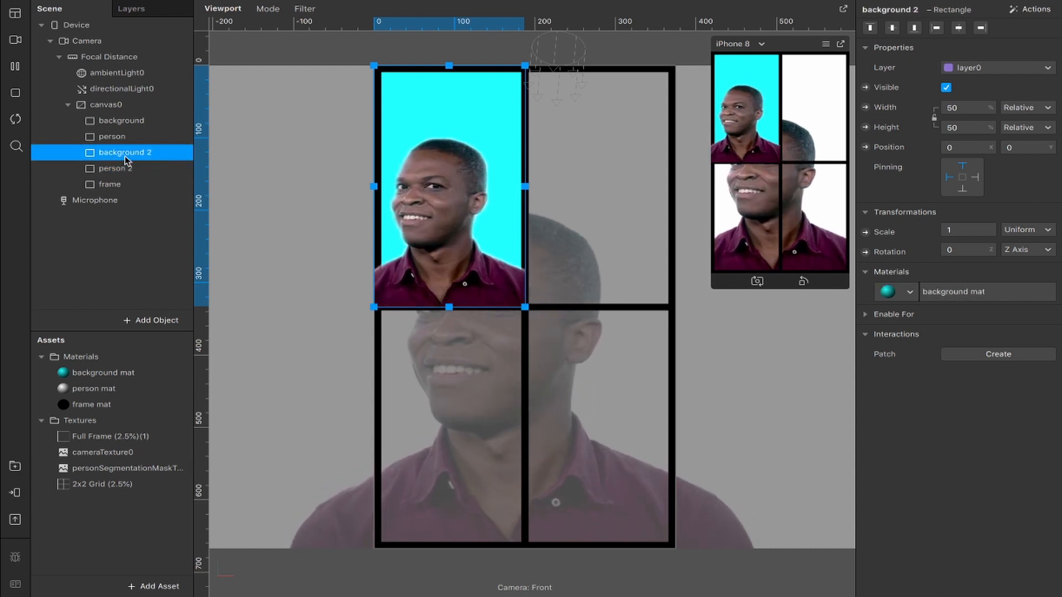
click(909, 292)
text(background 2 ma)
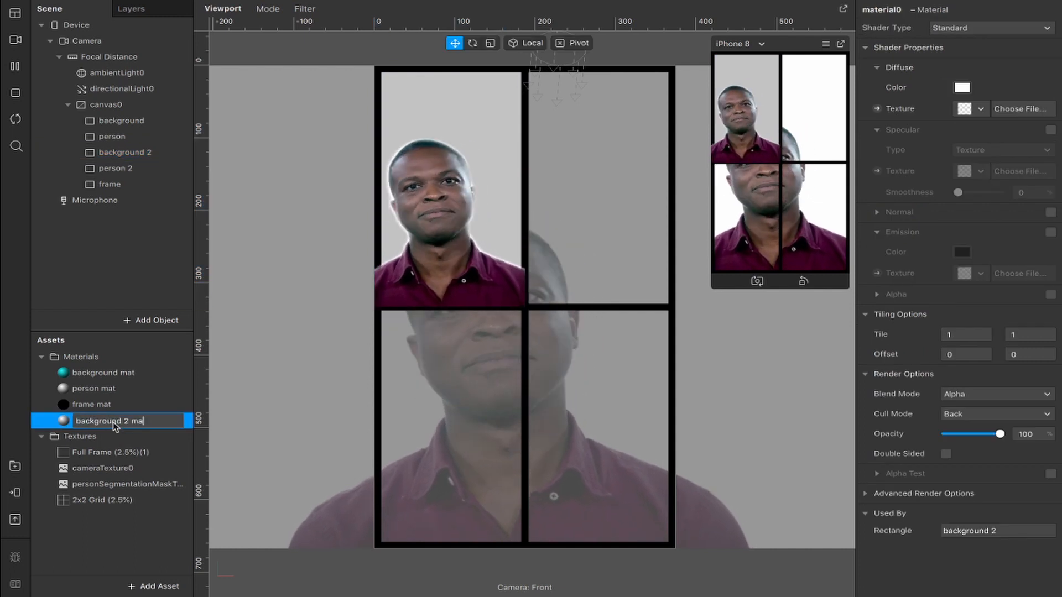
click(987, 28)
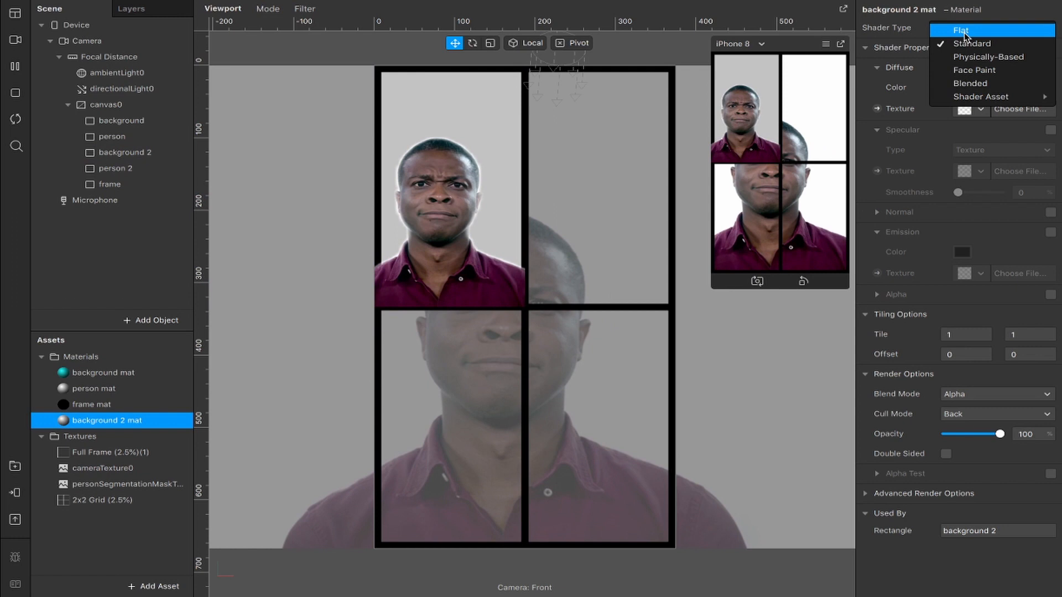
click(959, 30)
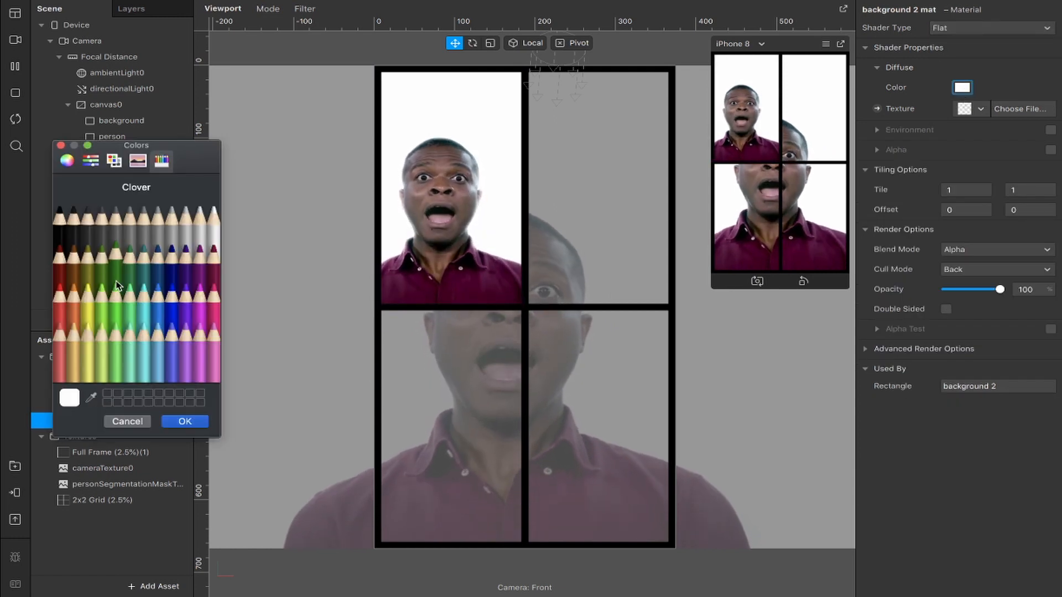
click(185, 421)
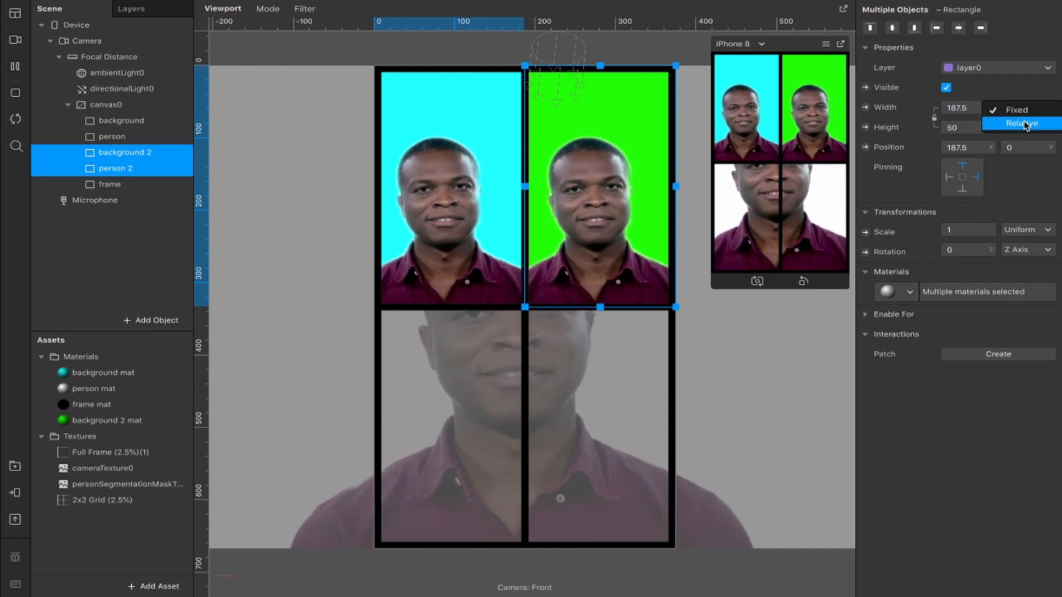
Set background 2 and person 2 width and height to Relative 50, then duplicate them.
click(1021, 123)
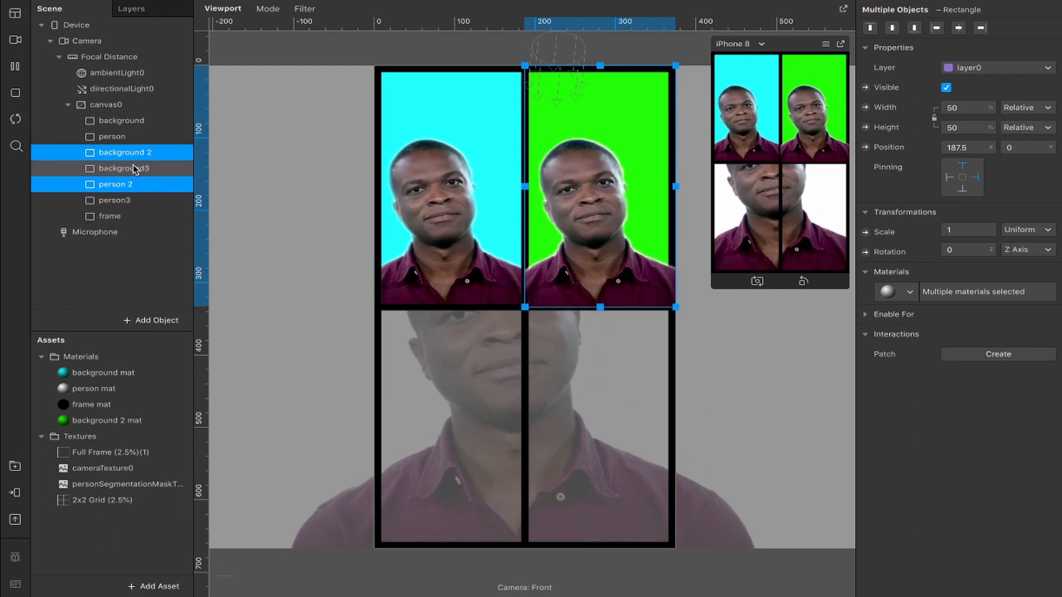
Create a flat pink 'background 3 mat' and move background3/person3 to Position Y 333.5.
click(125, 168)
text(background 3 mat)
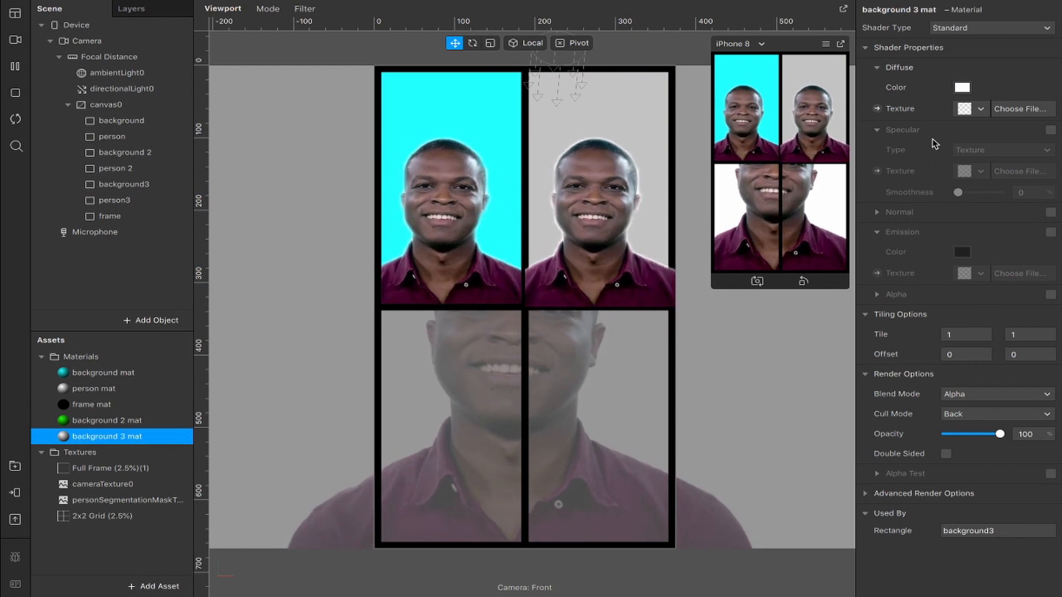
click(991, 28)
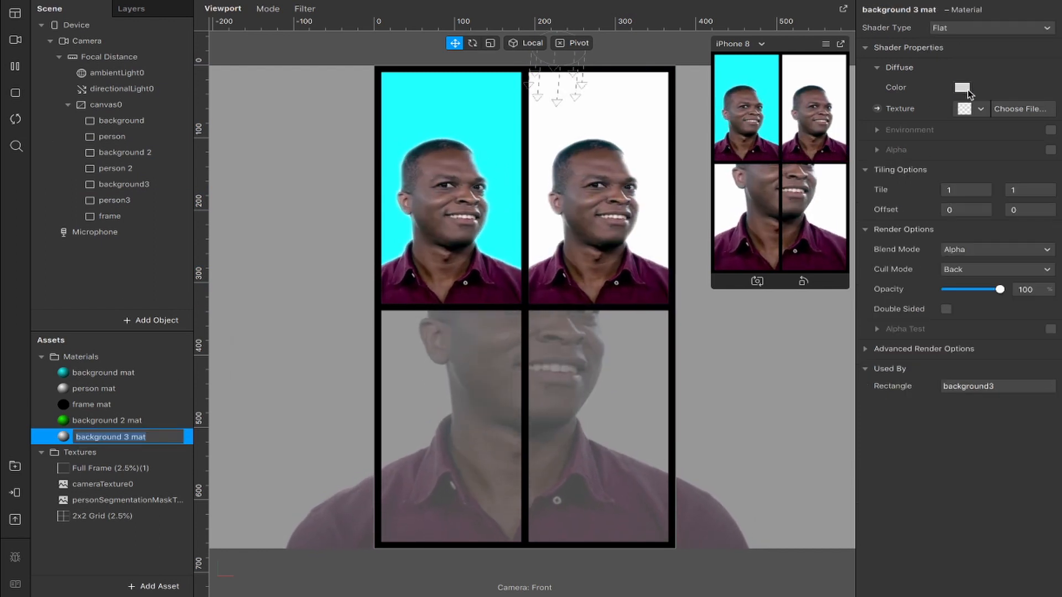
click(960, 86)
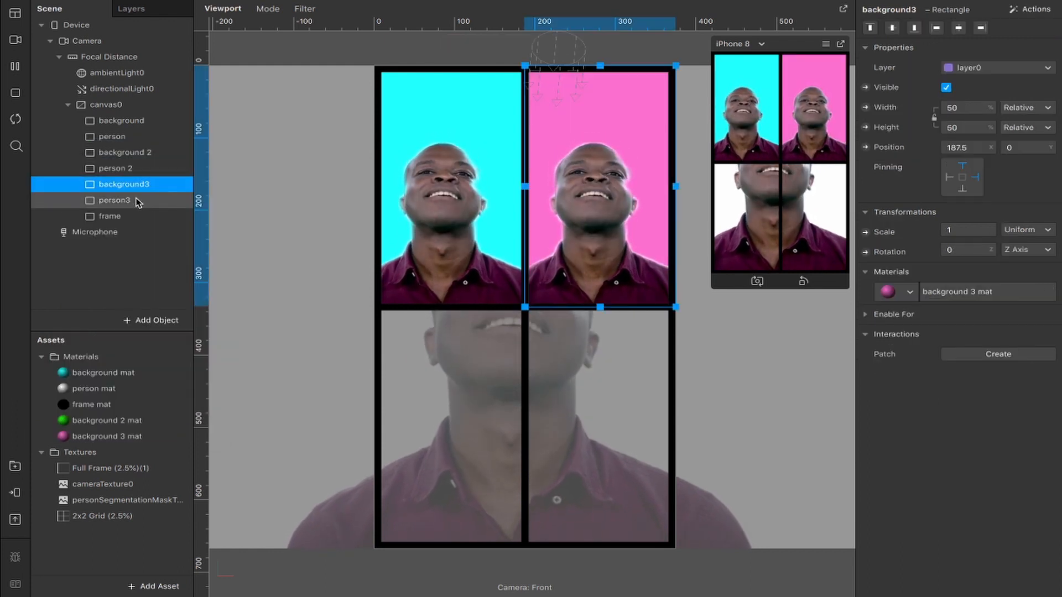
click(114, 200)
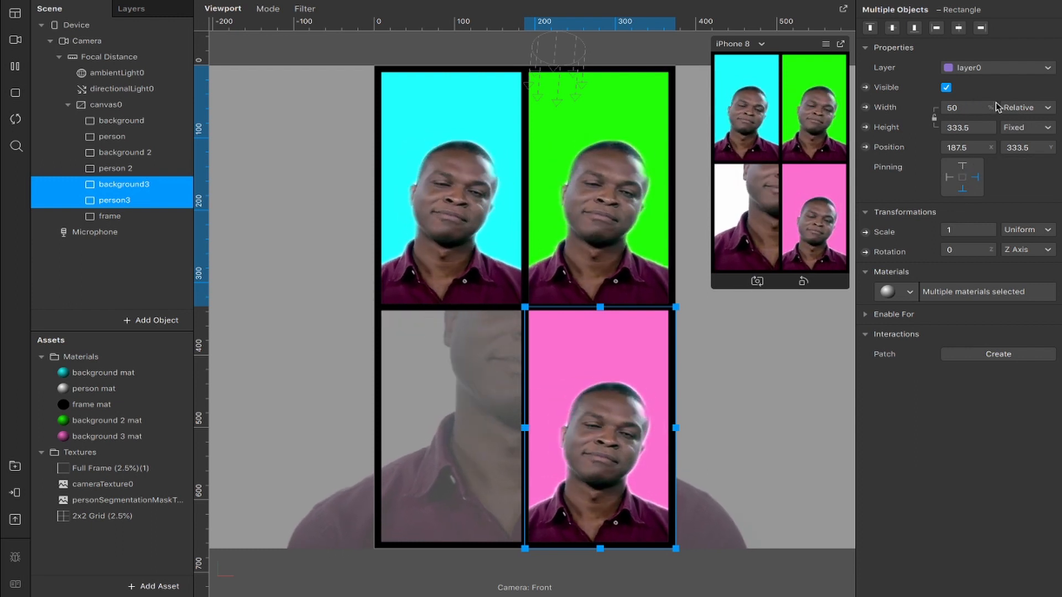
Create background4/person4 with a flat Tangerine 'background 4 mat' at Position X 0, width Relative 50.
click(1028, 128)
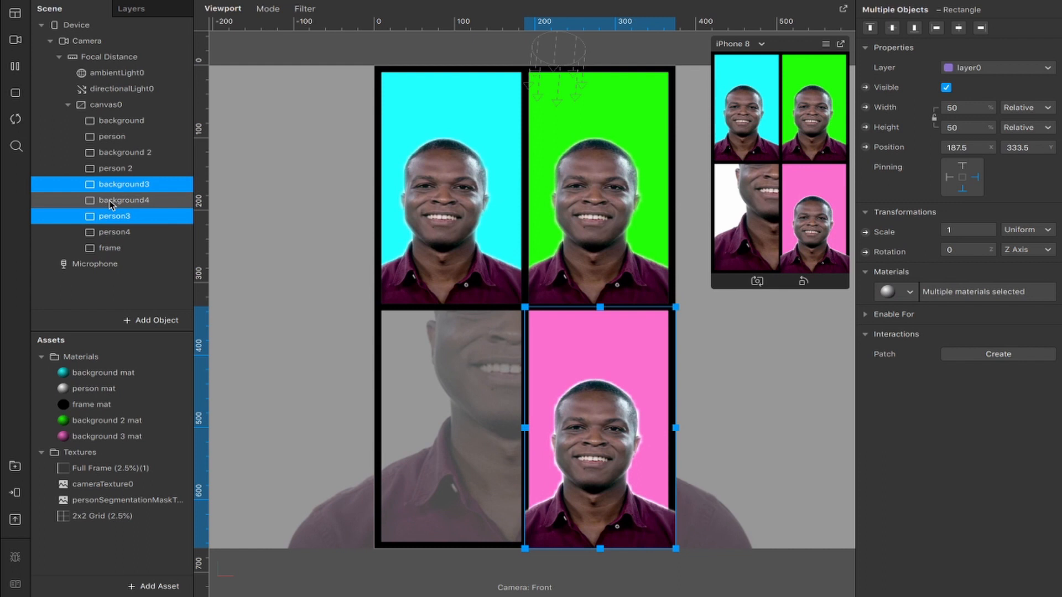
click(124, 200)
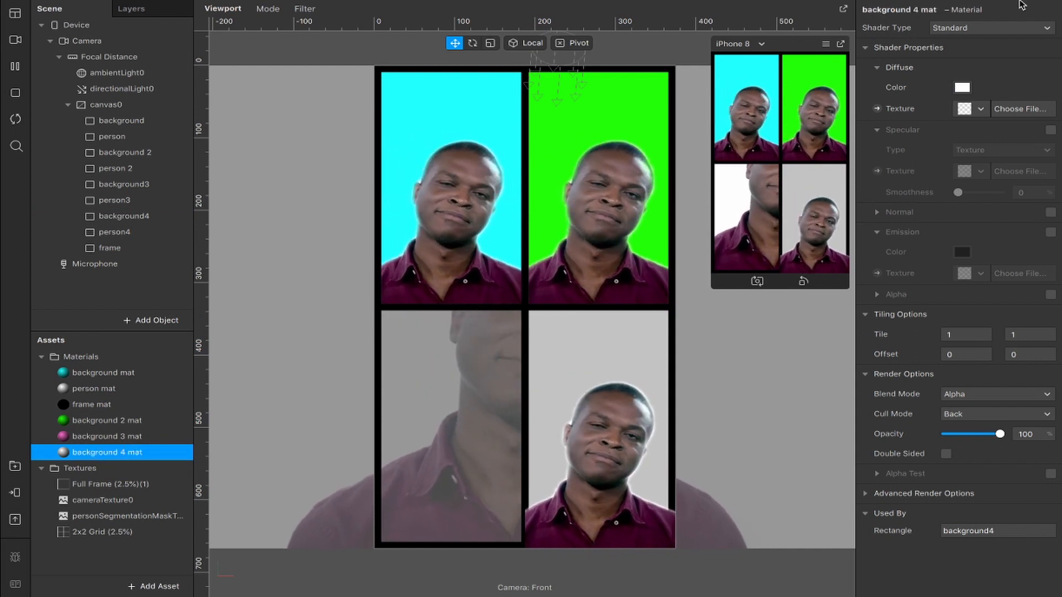
click(962, 87)
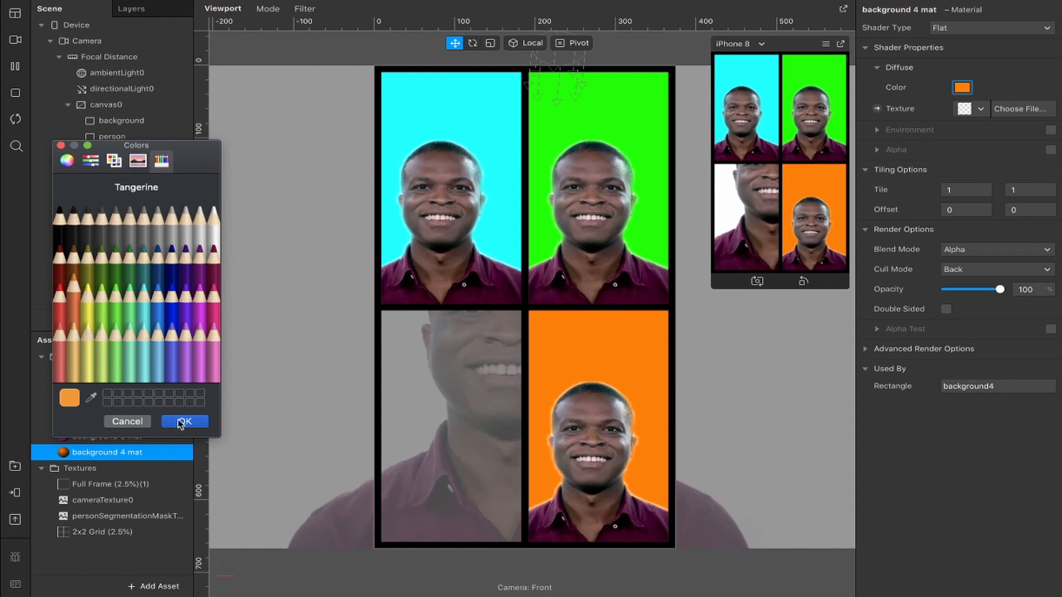
click(184, 422)
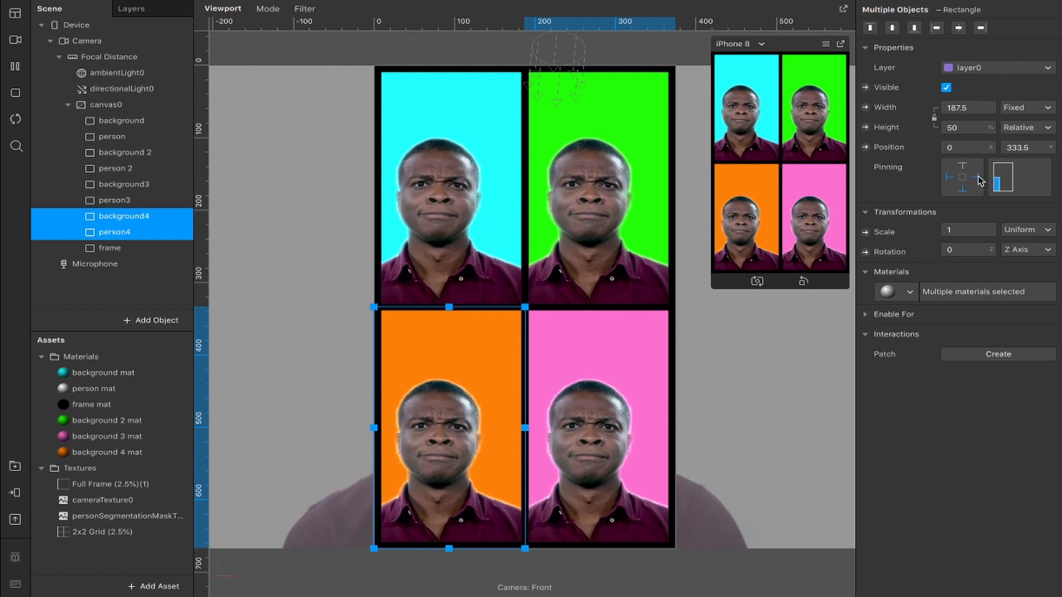
click(1029, 107)
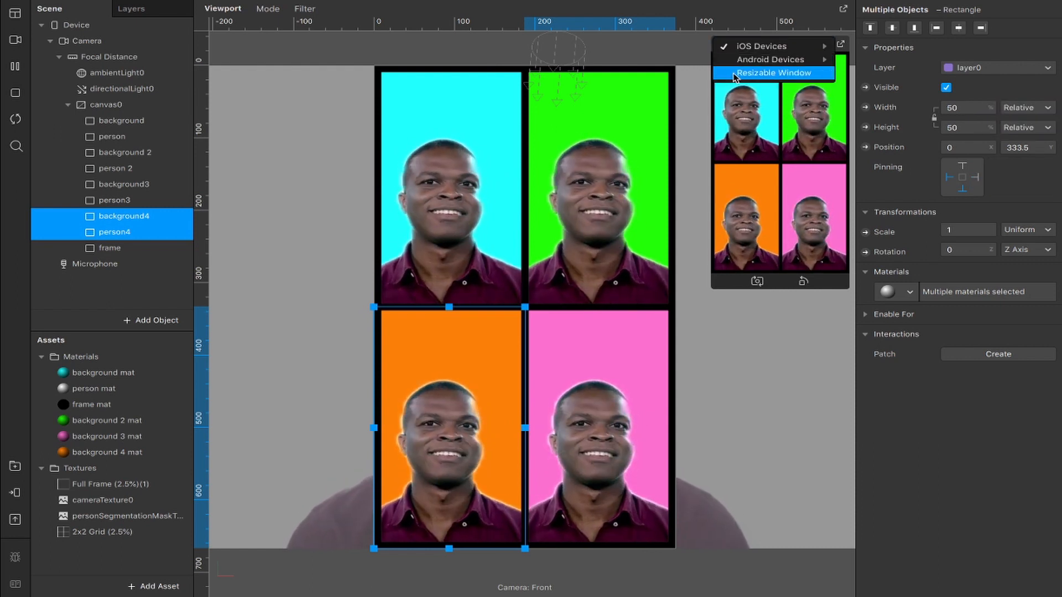
Switch the simulator to an enlarged Resizable Window, then bring up the AR Library.
click(774, 73)
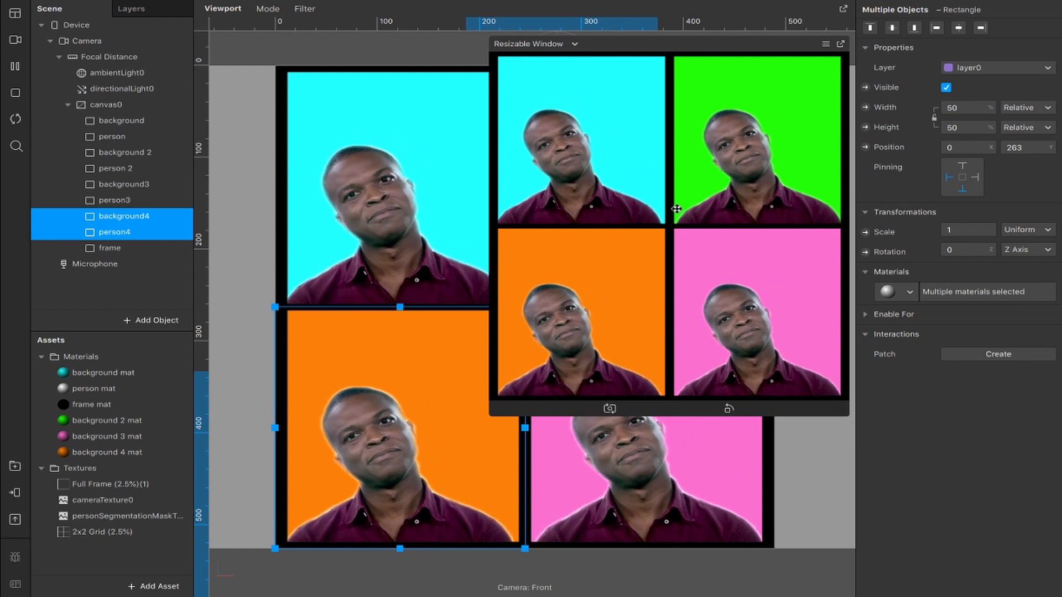
click(210, 7)
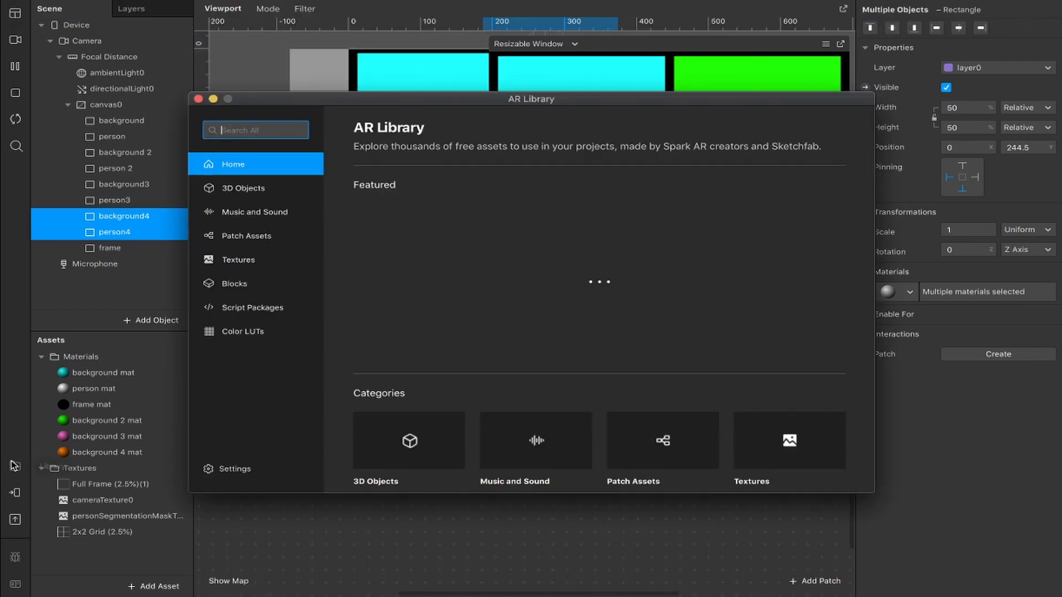
Search Patch Assets for 'cycle' and download the Color Cycle patch into the project.
click(245, 236)
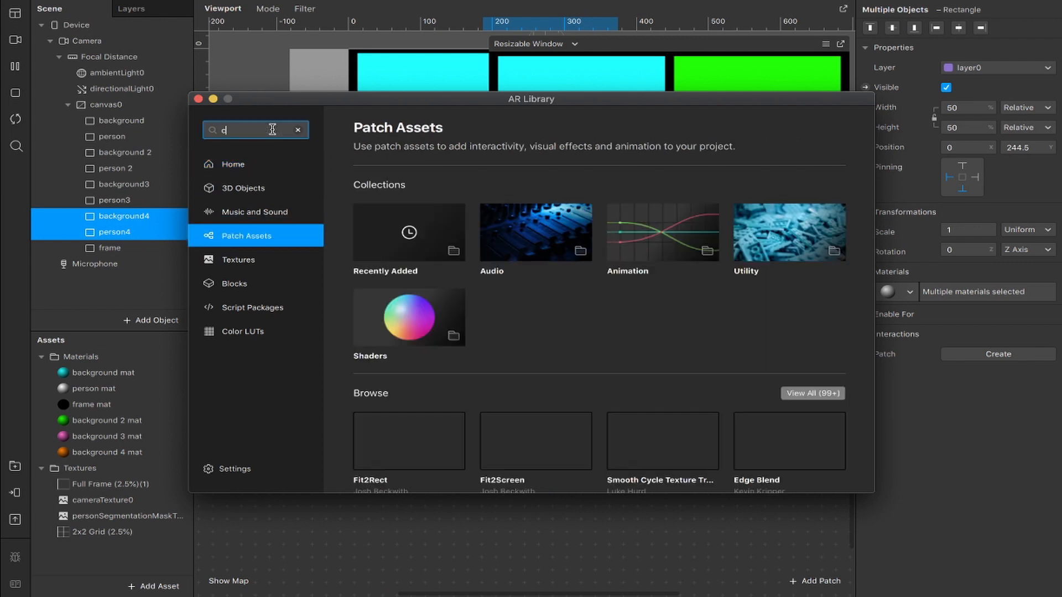
text(ycle)
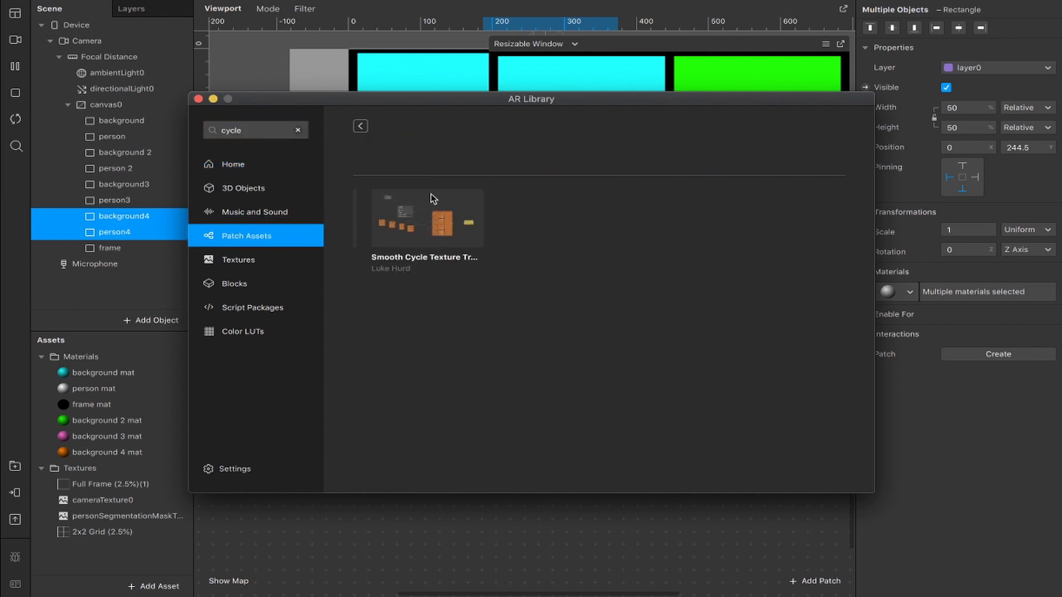
click(427, 218)
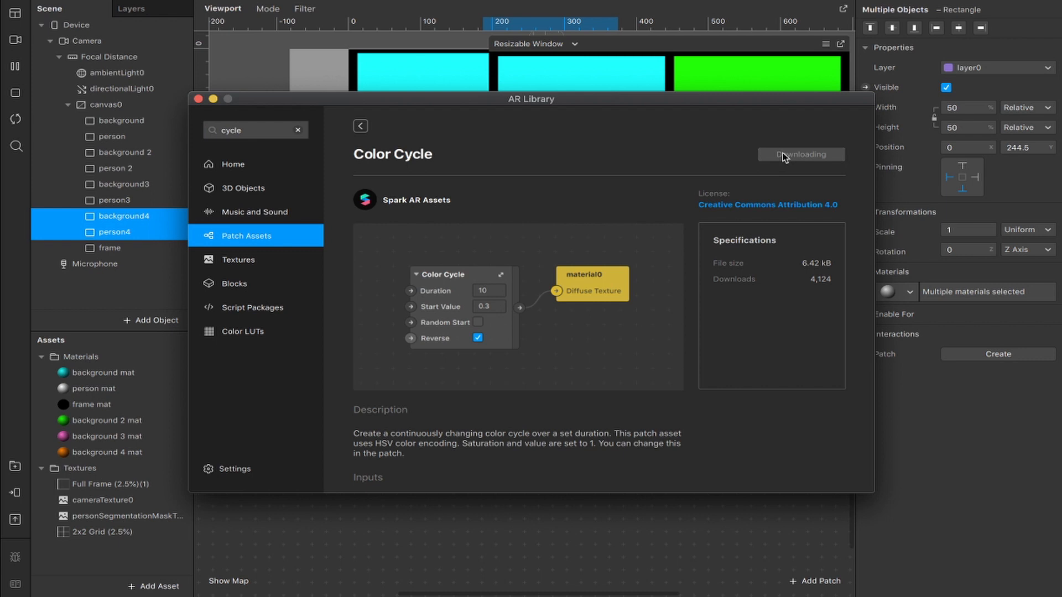
click(801, 155)
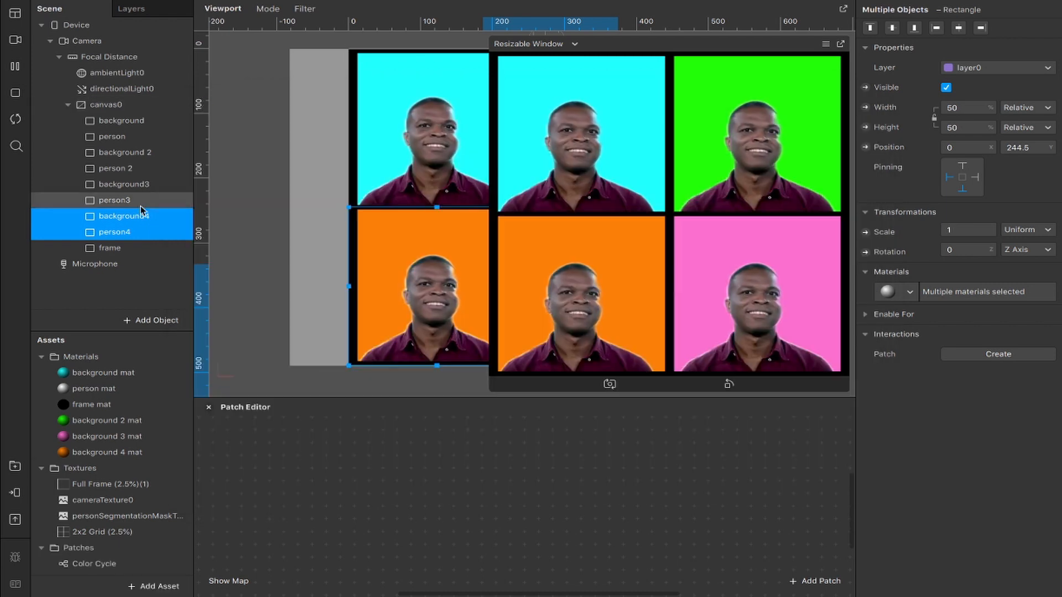
Connect Color Cycle to background 2 mat's texture with Duration 7.5, Random Start and Reverse on.
click(88, 564)
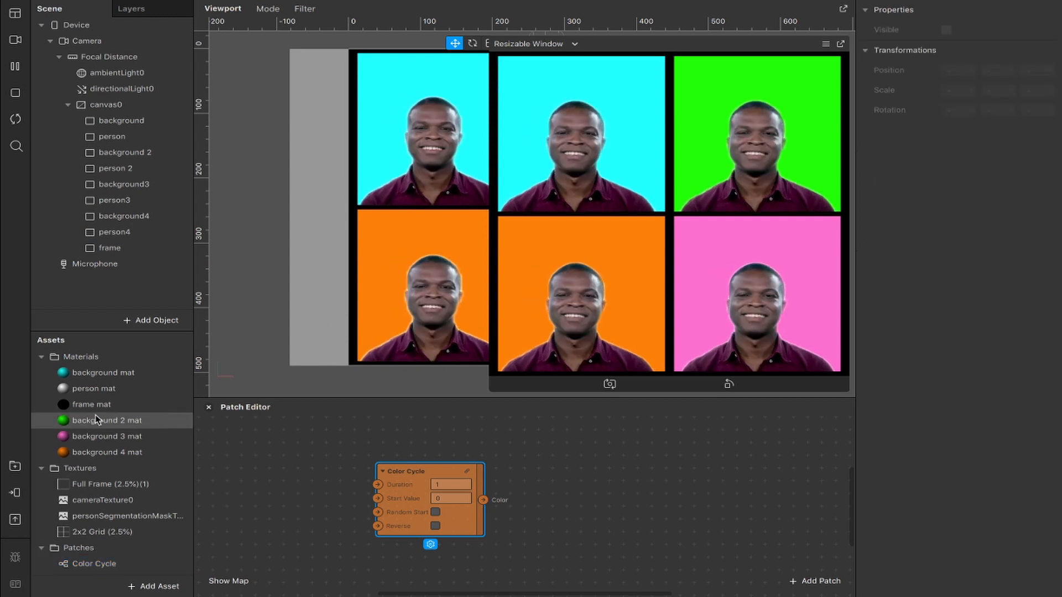
click(105, 420)
text(7.5)
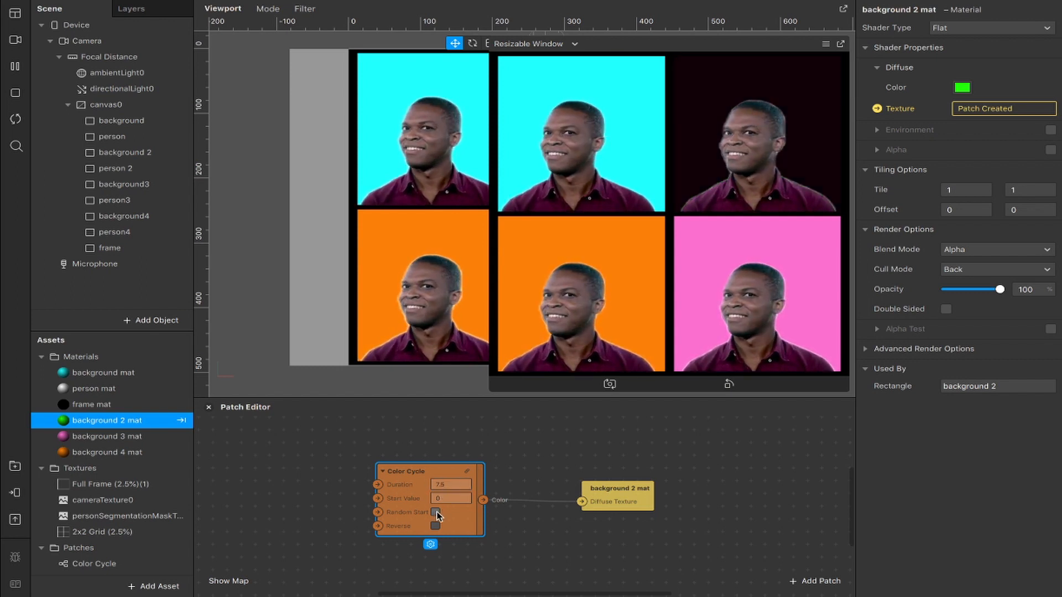
click(436, 513)
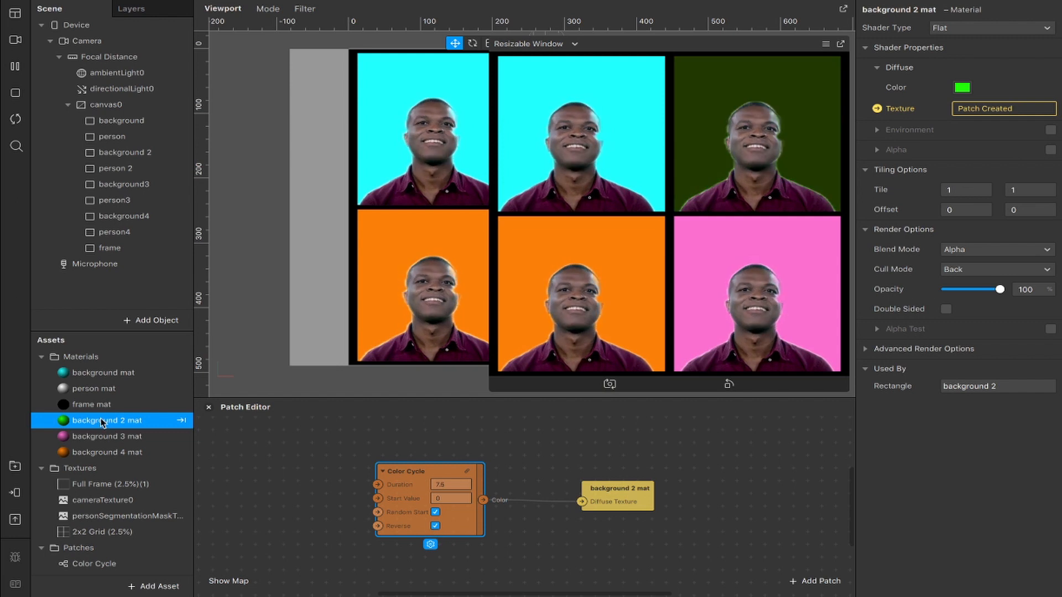
click(963, 87)
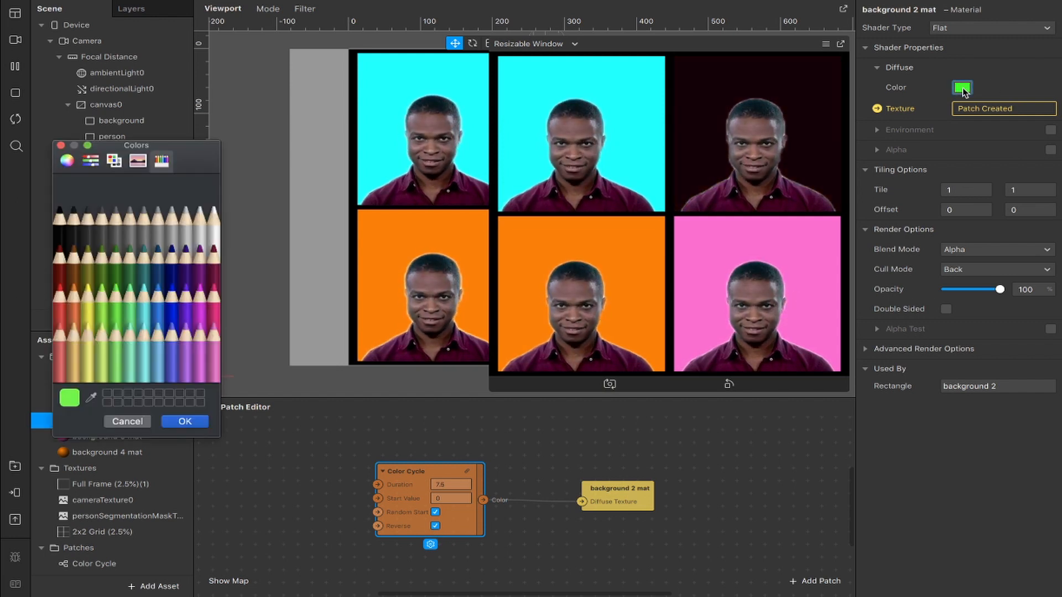